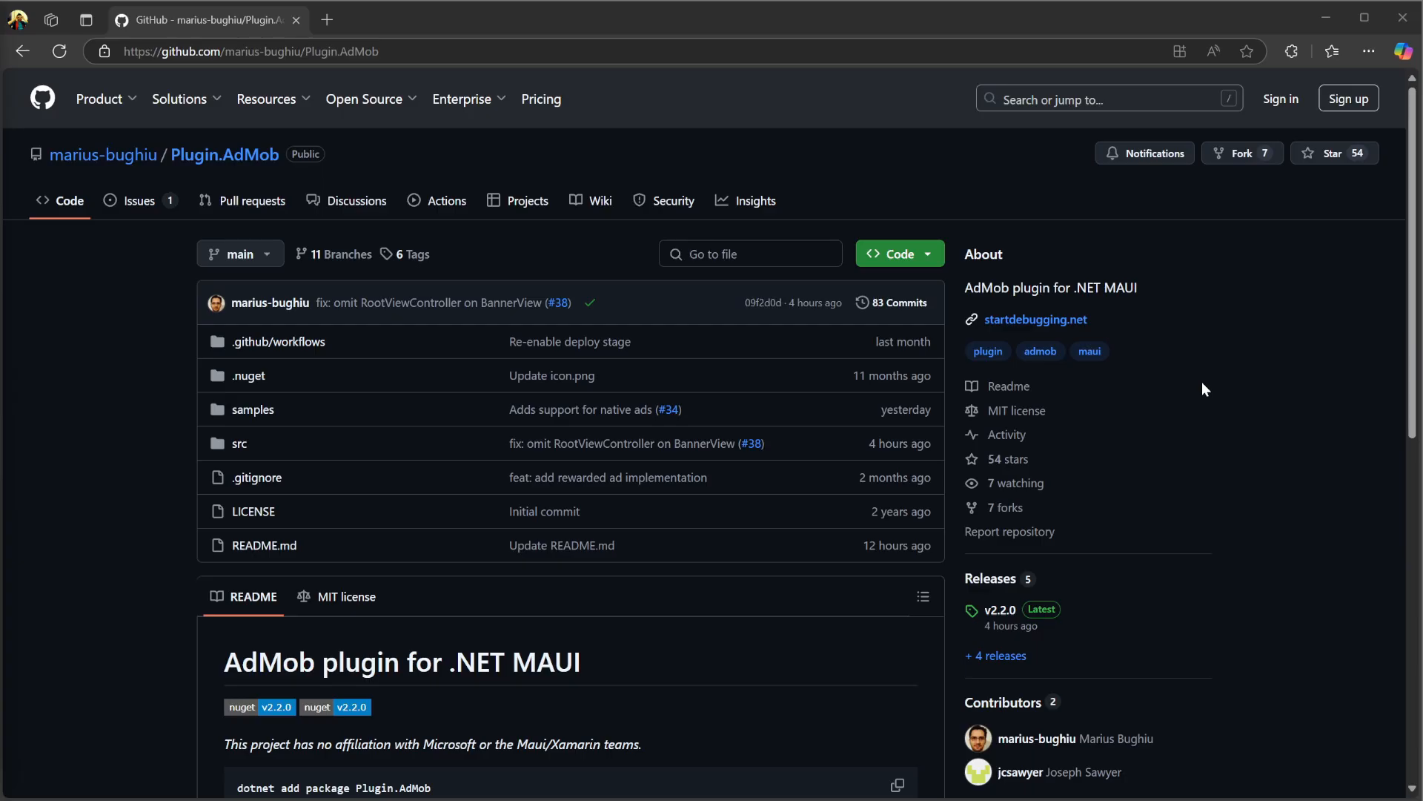
Step: Create the MauiApp2 project from the .NET MAUI App template, targeting .NET 9.0
scroll(down, 3)
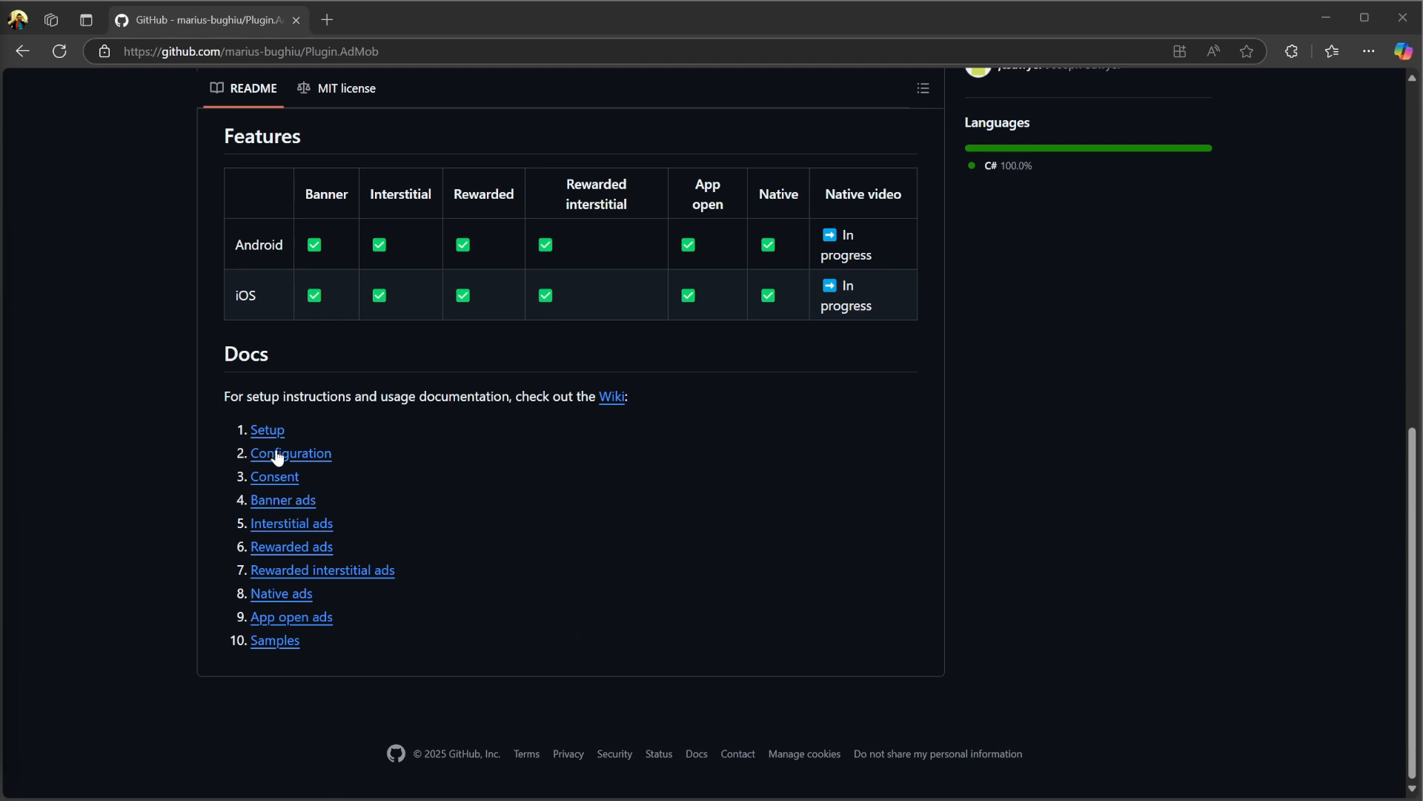
click(267, 429)
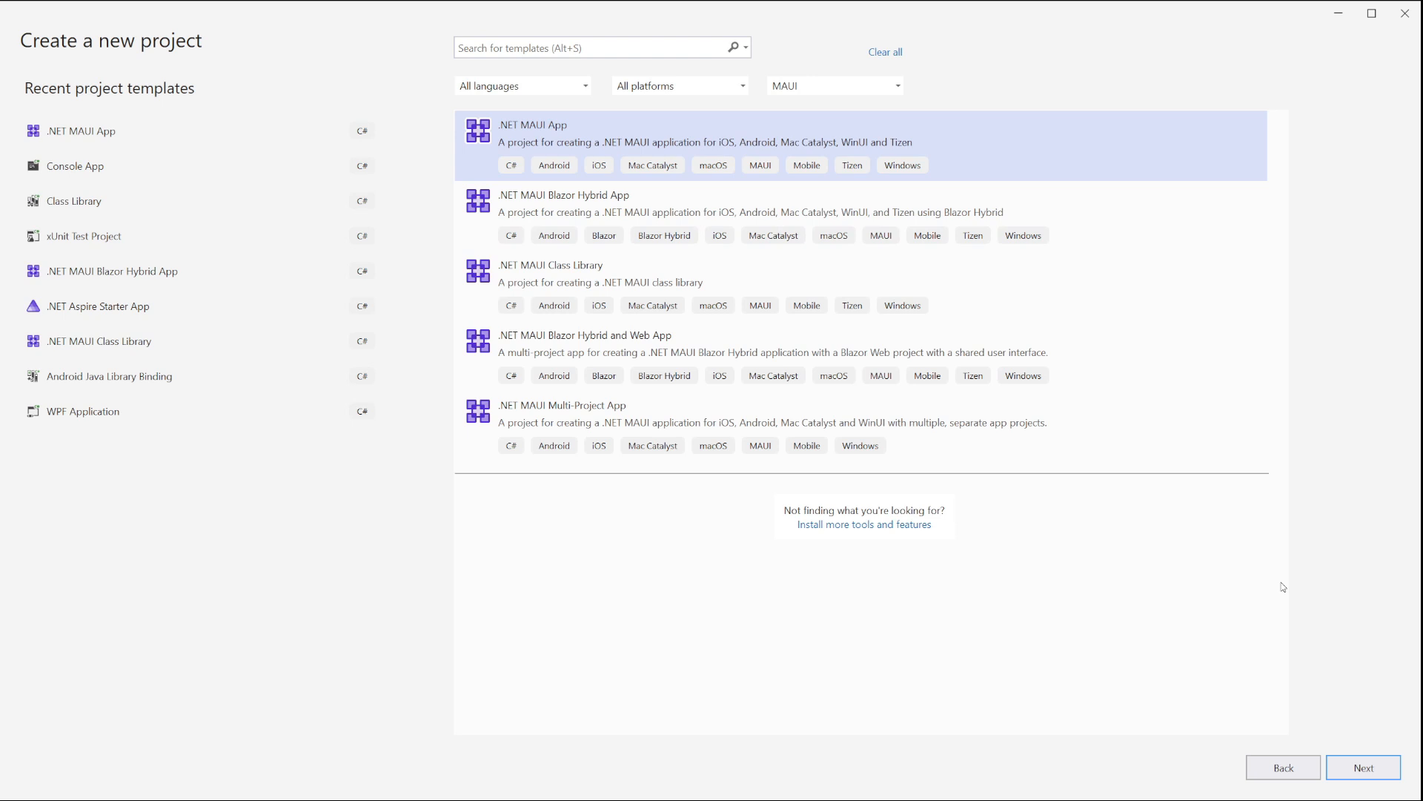
click(1362, 767)
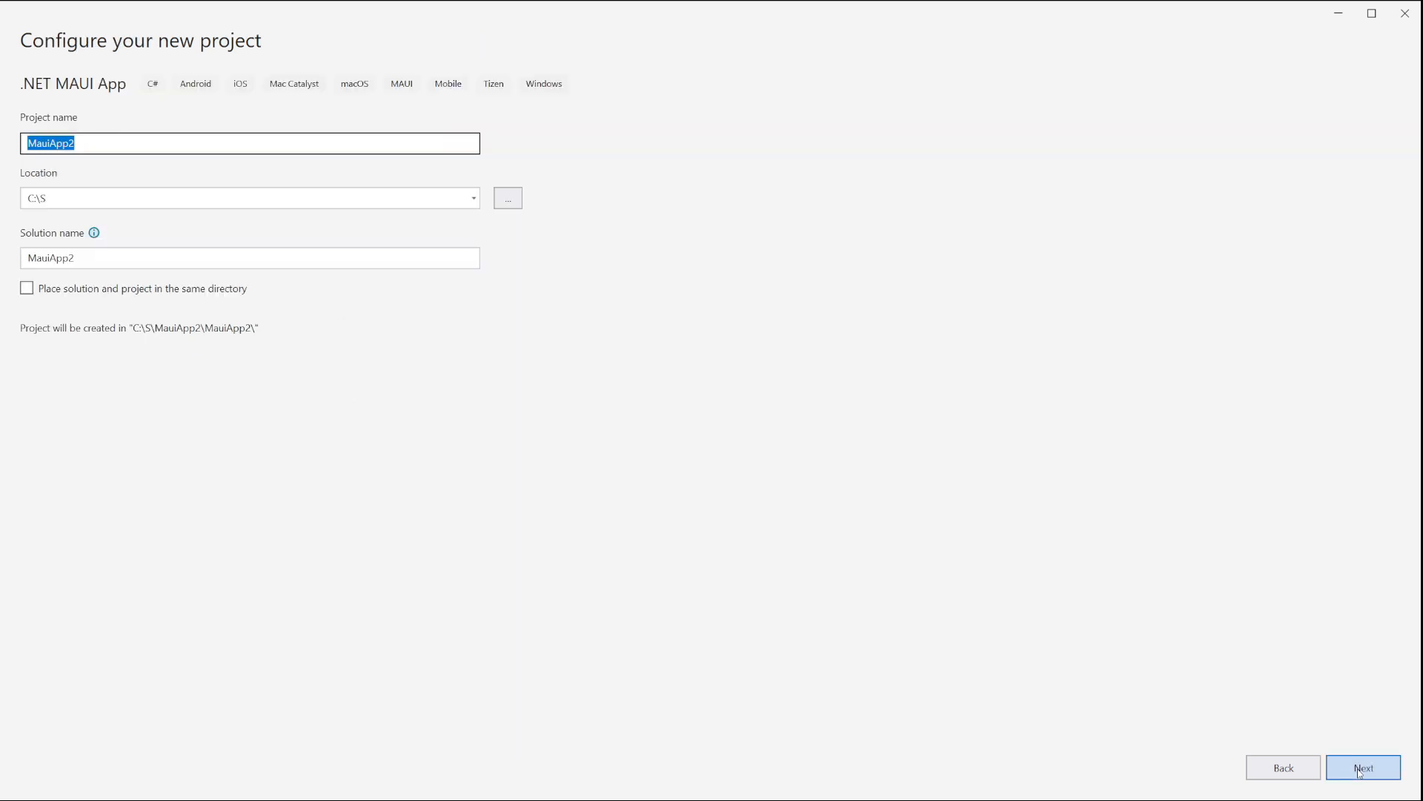
click(1364, 767)
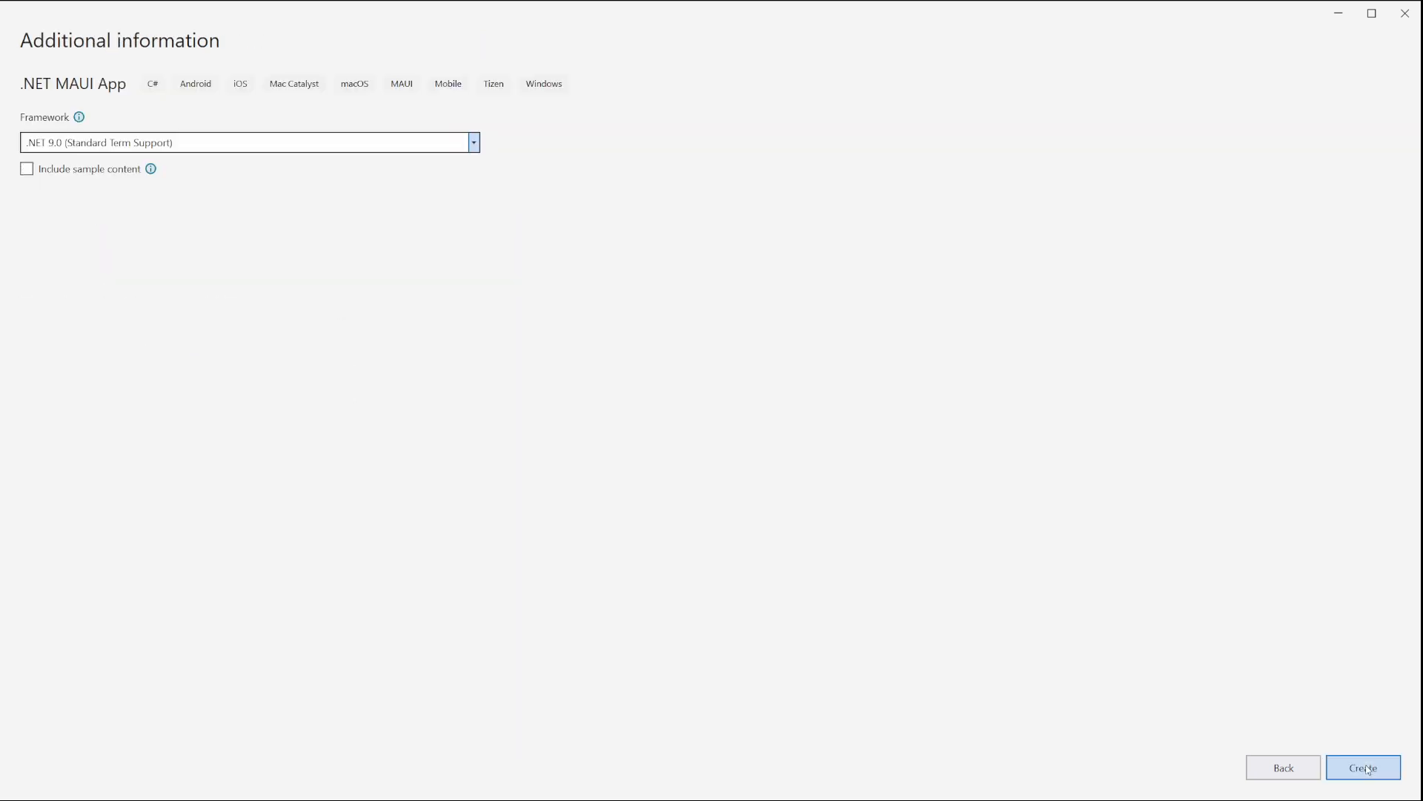
click(1364, 768)
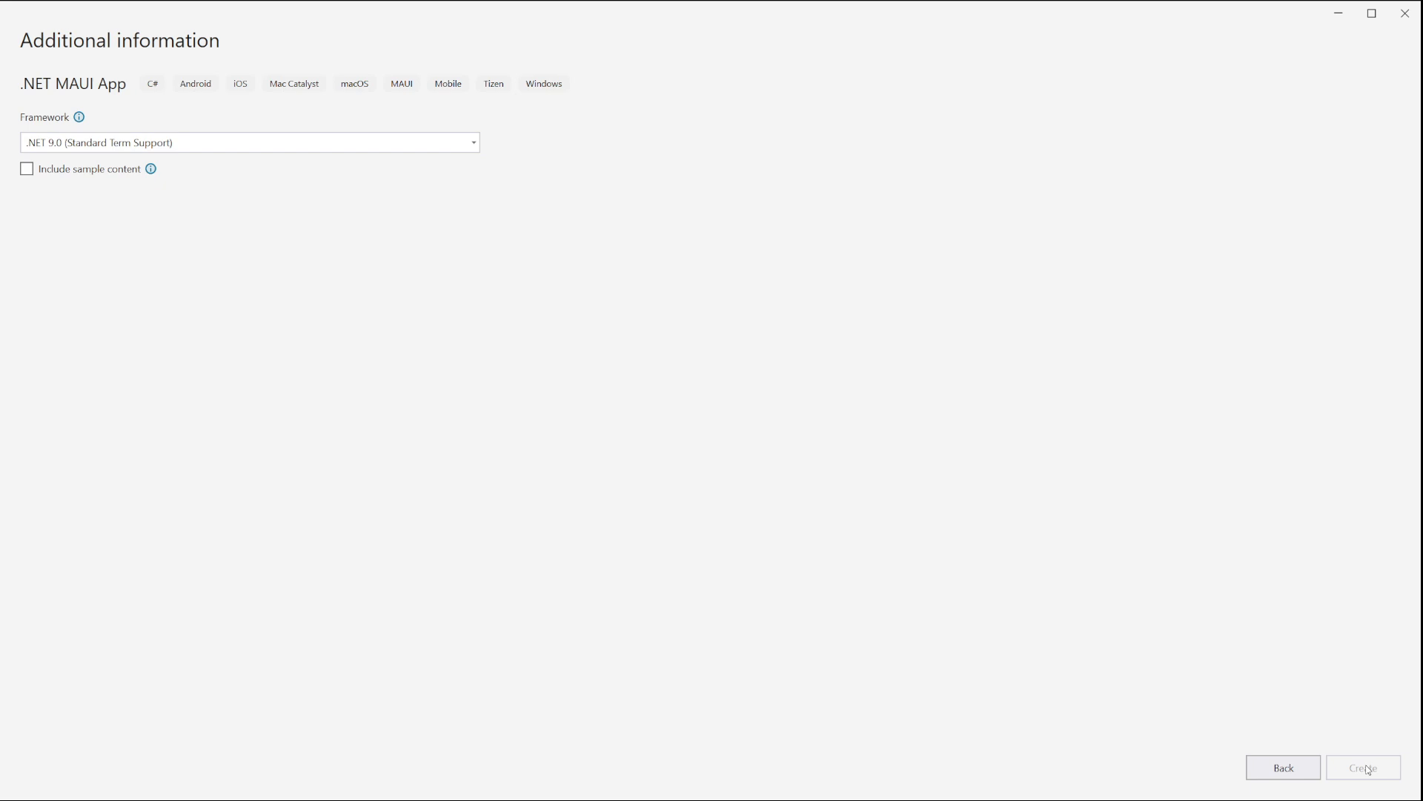
click(1362, 767)
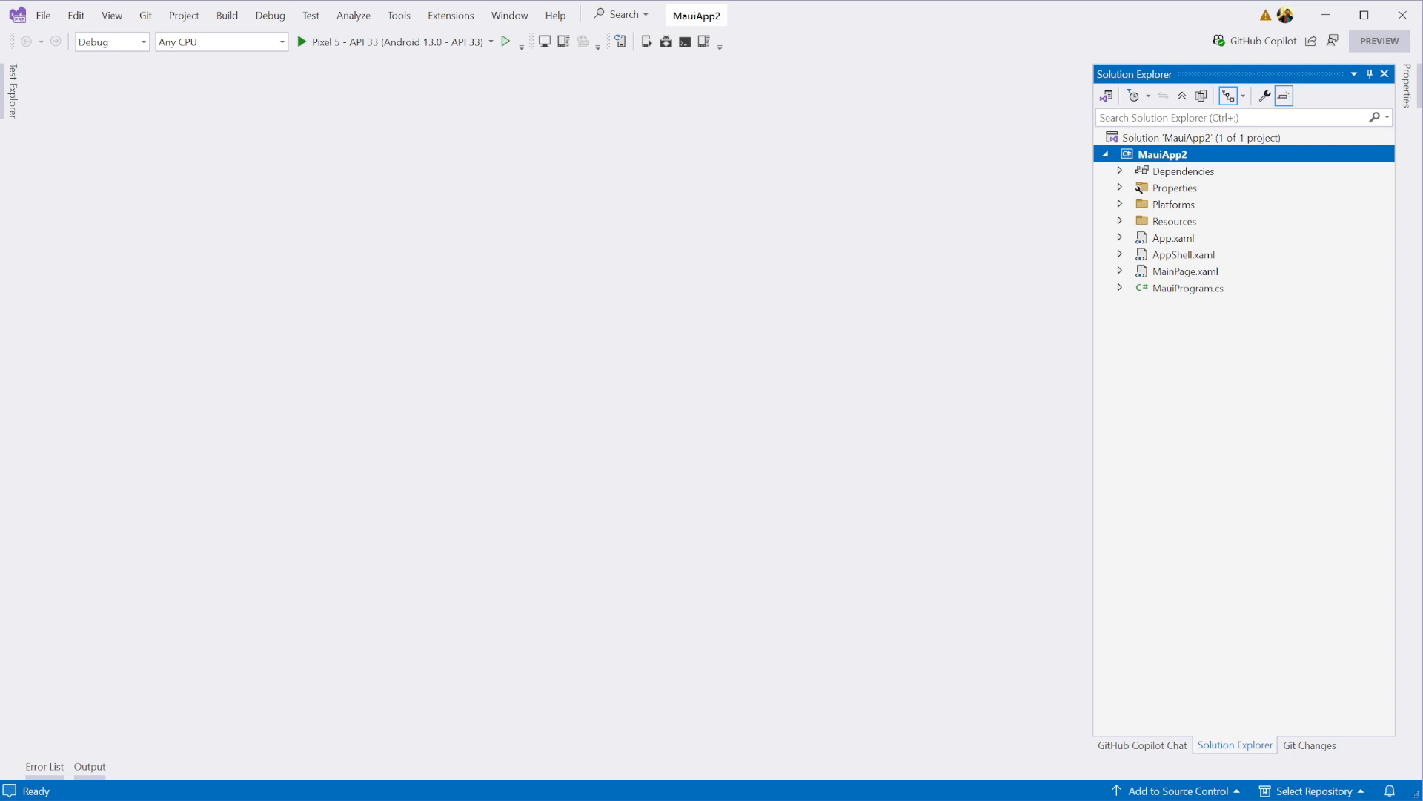
Step: Search NuGet for 'plugin admob', install Plugin.AdMob 2.2.0 and accept the license
right_click(1160, 153)
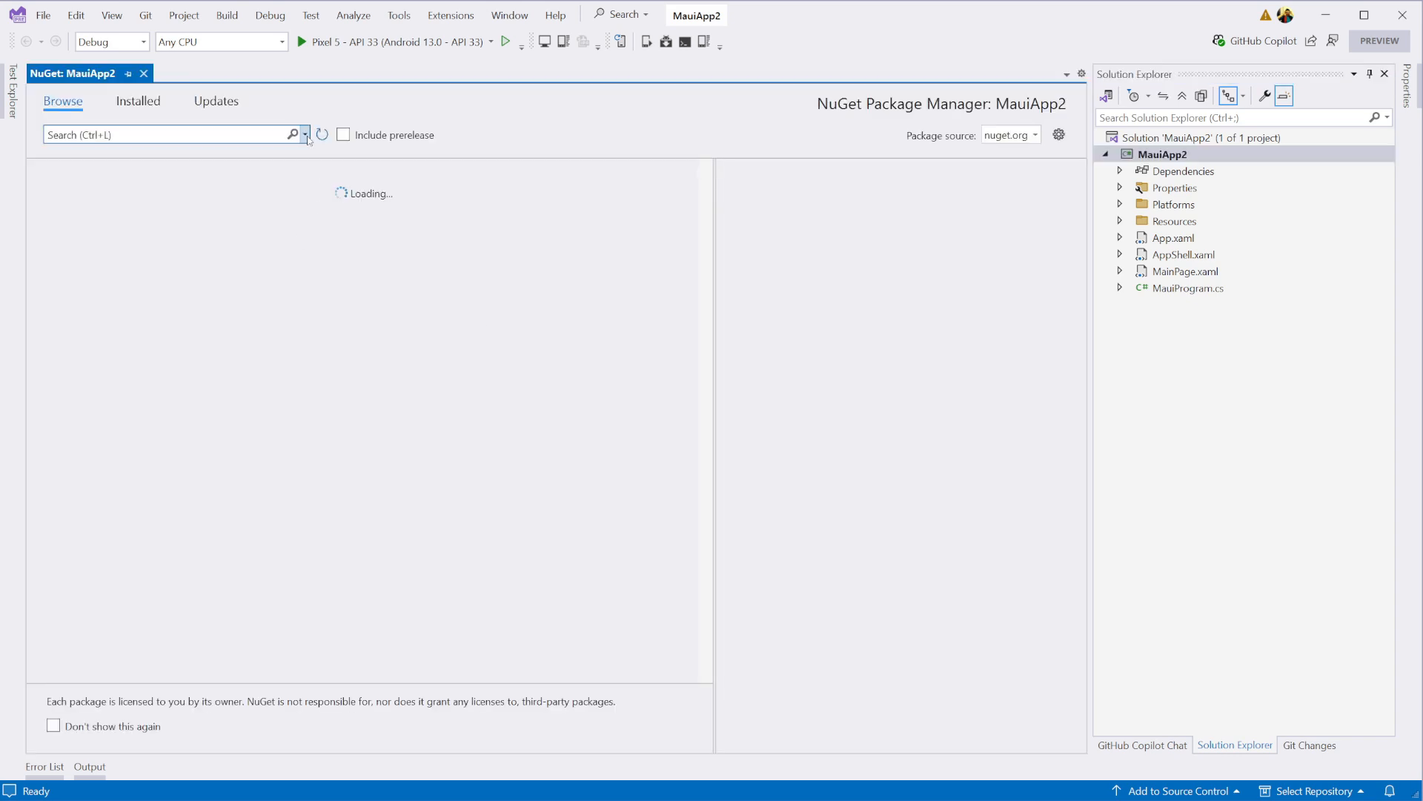
text(plugin admob)
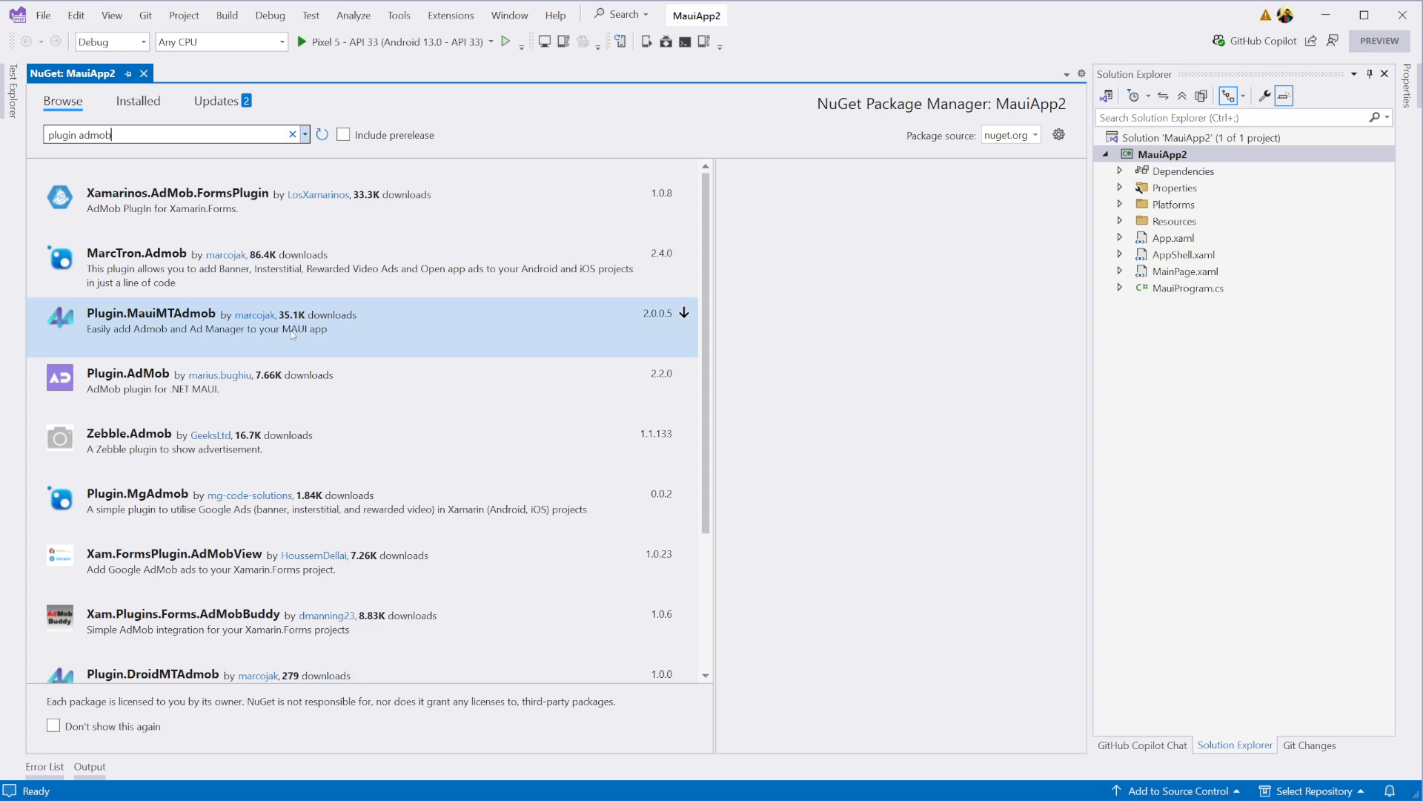
click(128, 375)
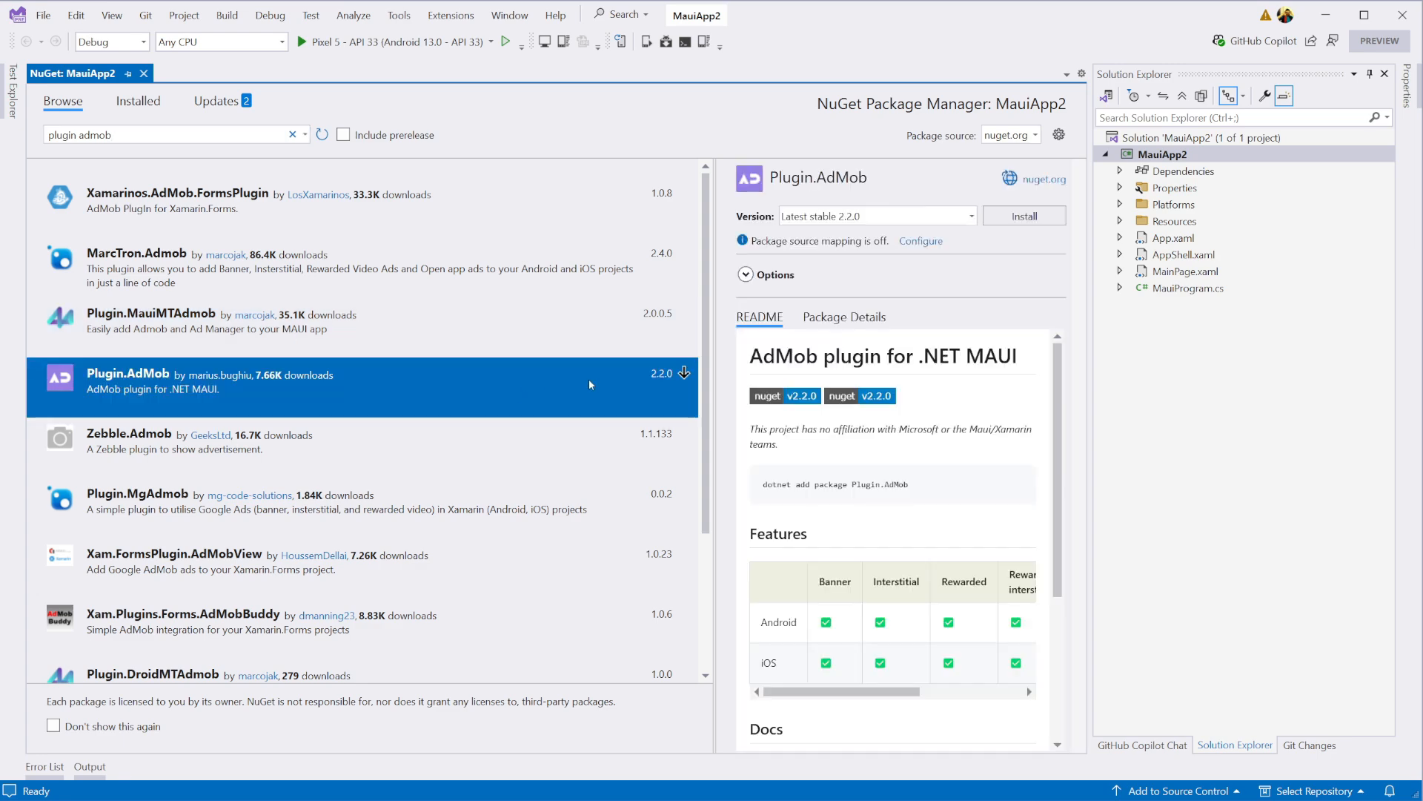
click(1023, 215)
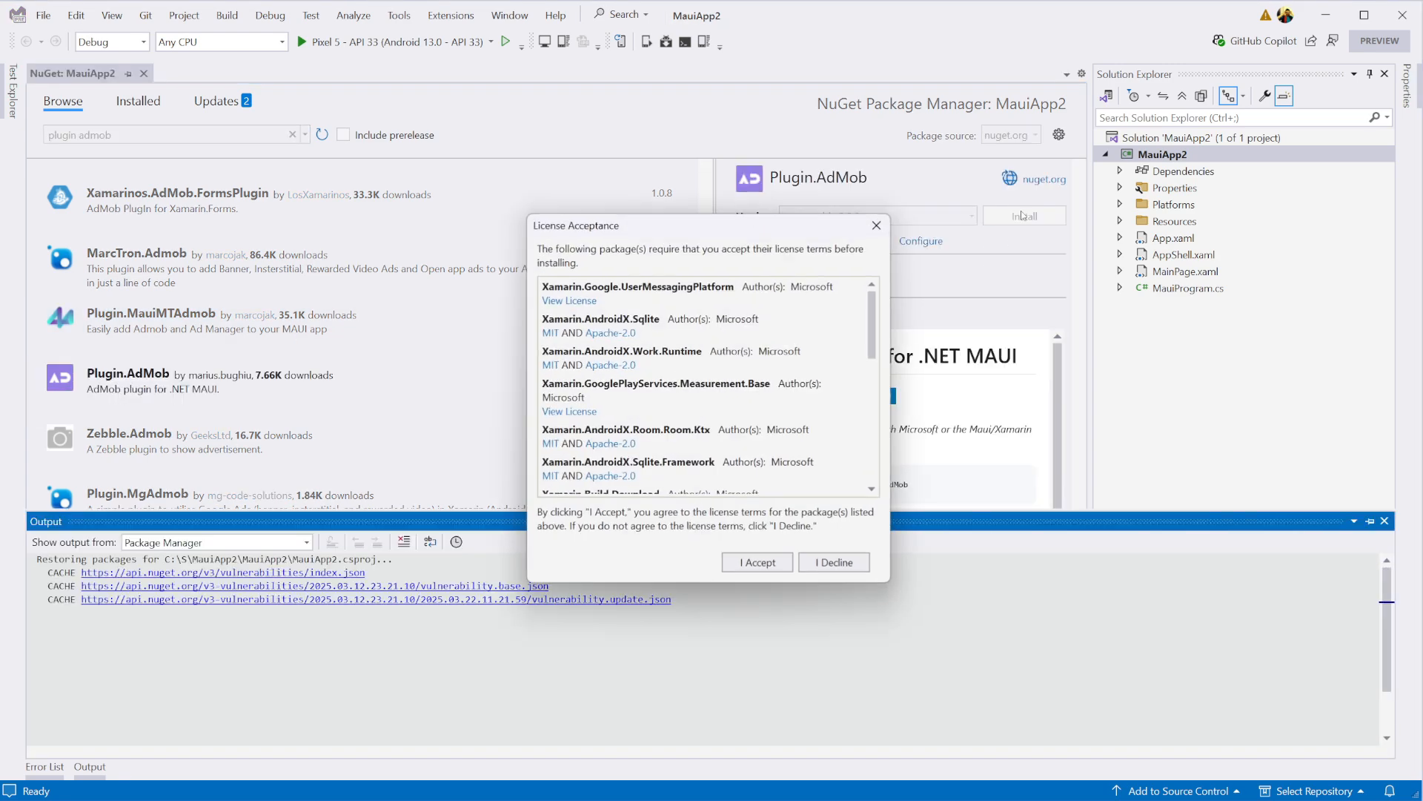
click(757, 562)
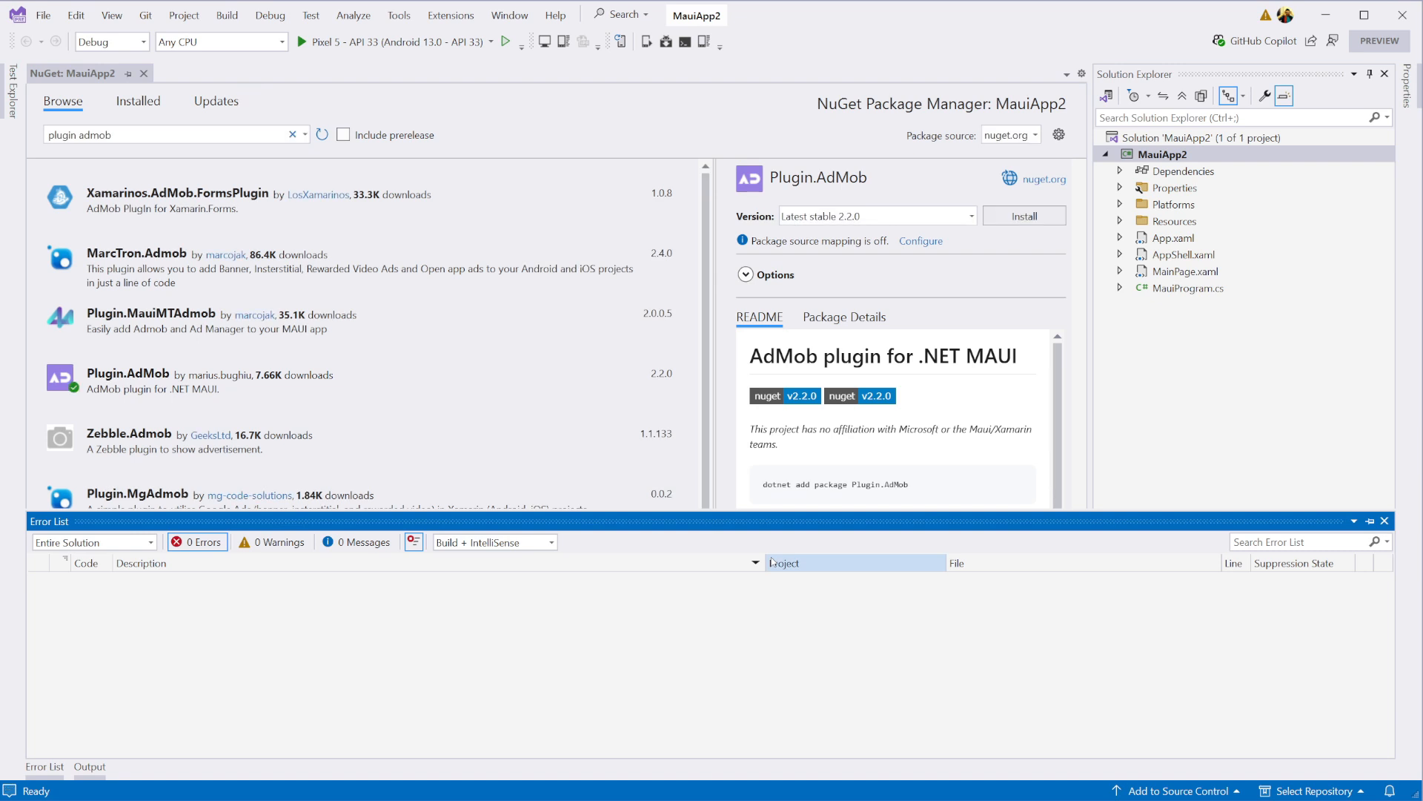
click(1023, 215)
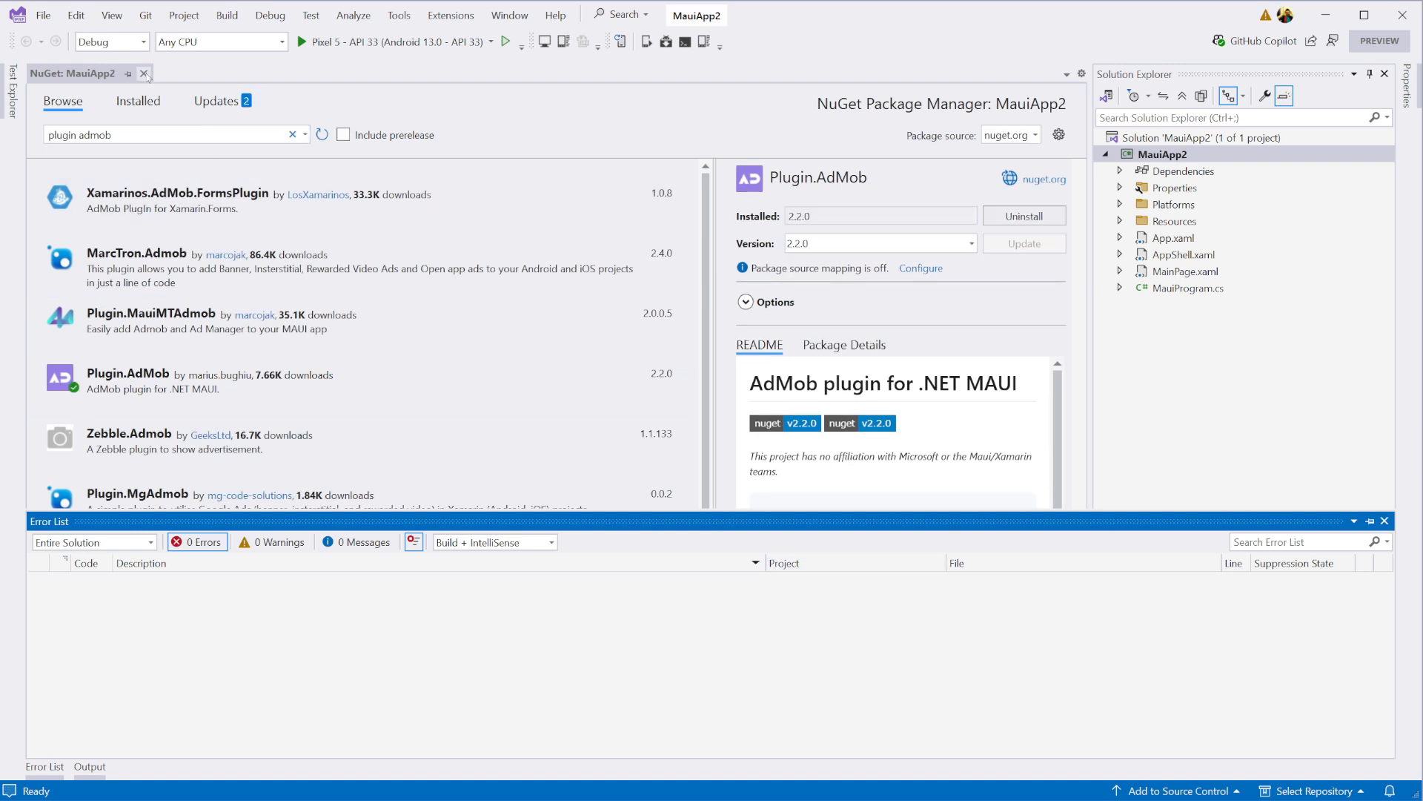
click(143, 72)
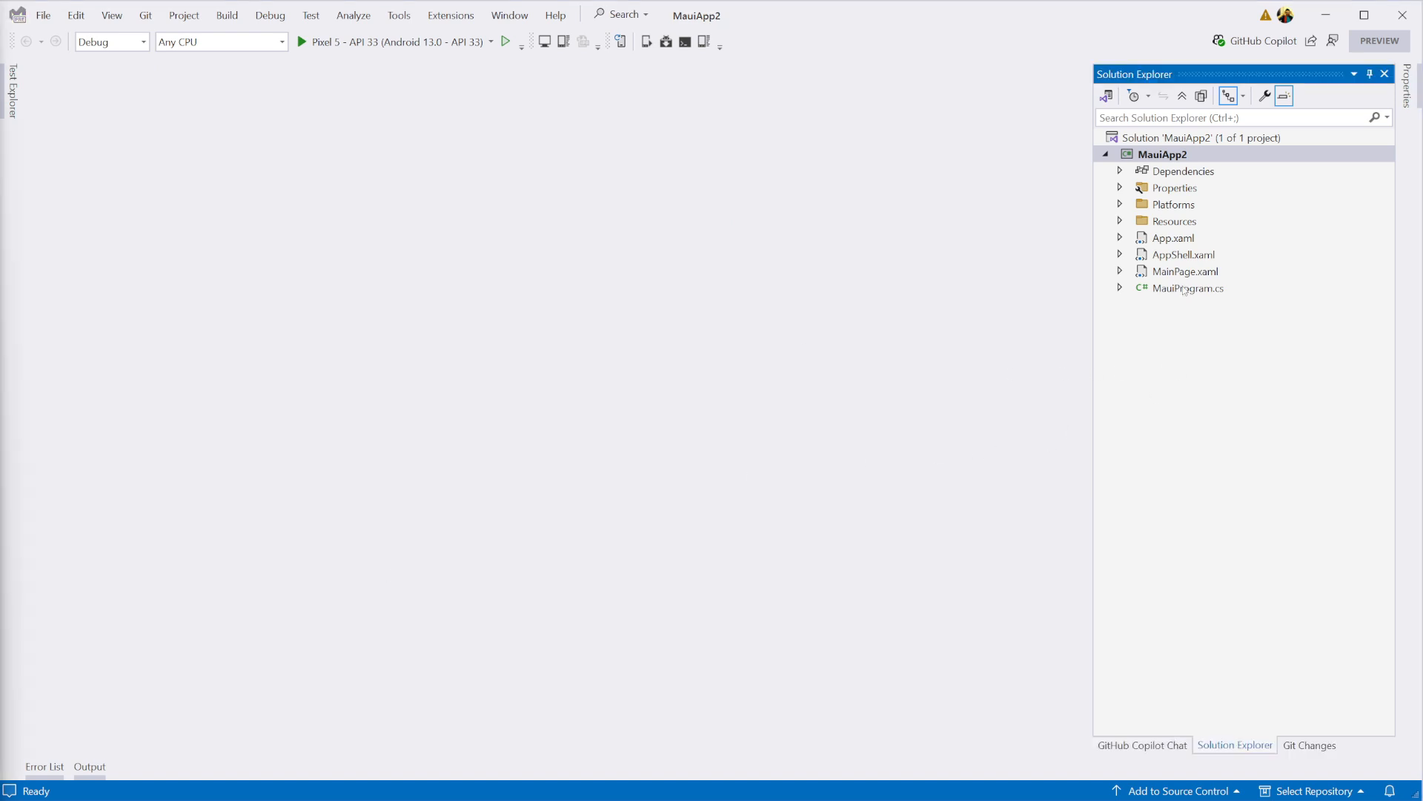
Step: Add .UseAdMob() after .UseMauiApp<App>() in MauiProgram.cs, bringing in the Plugin.AdMob using
double_click(1188, 287)
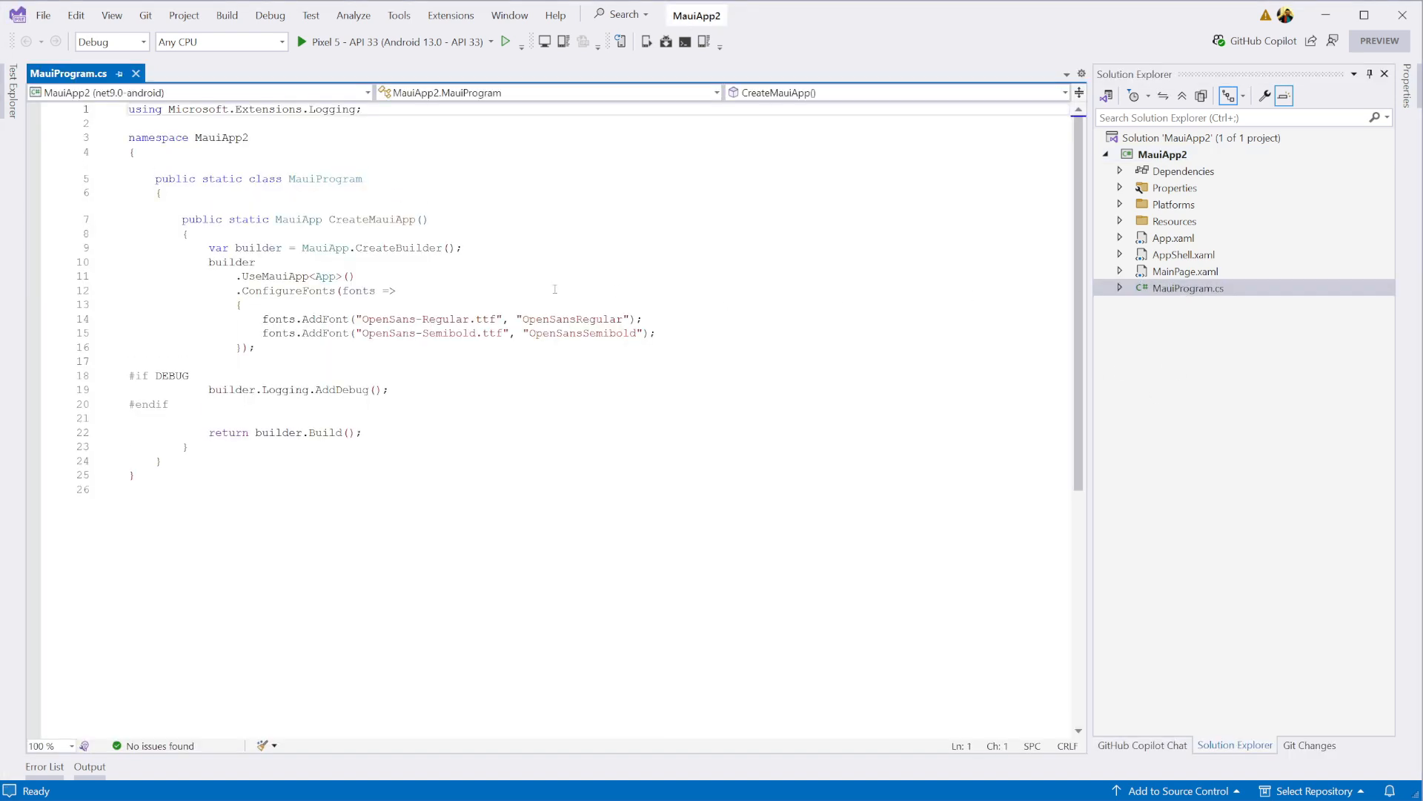
key(enter)
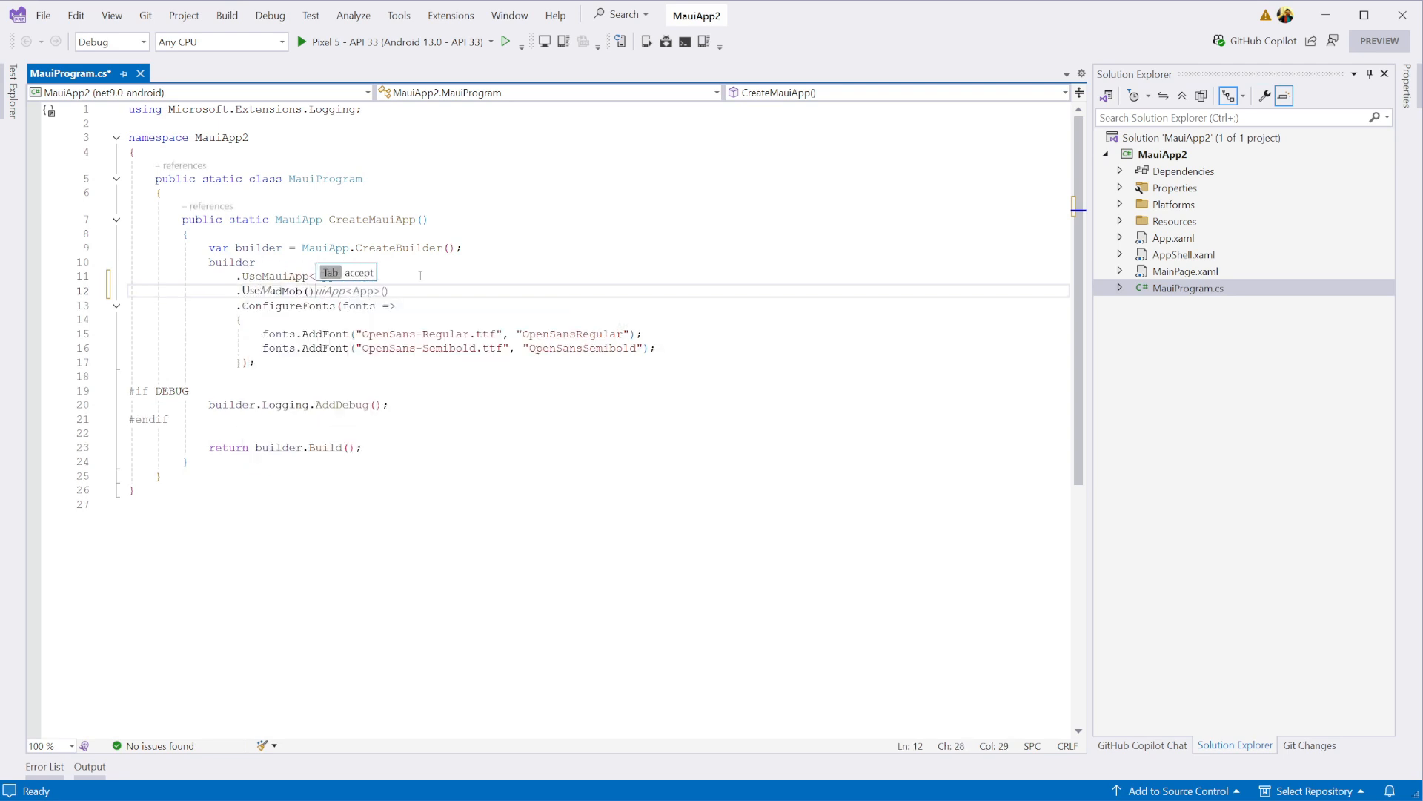
key(Tab)
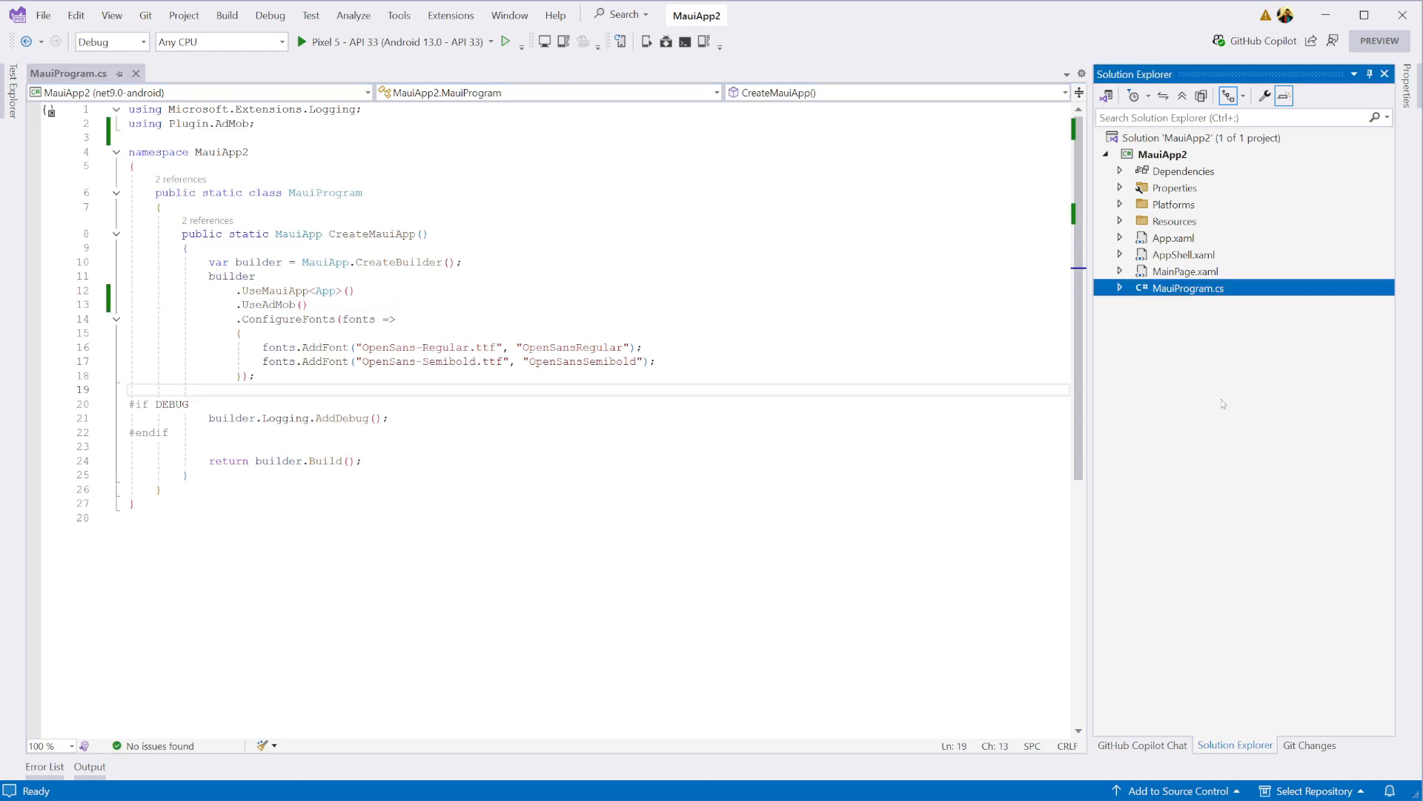
mouse_move(1250, 274)
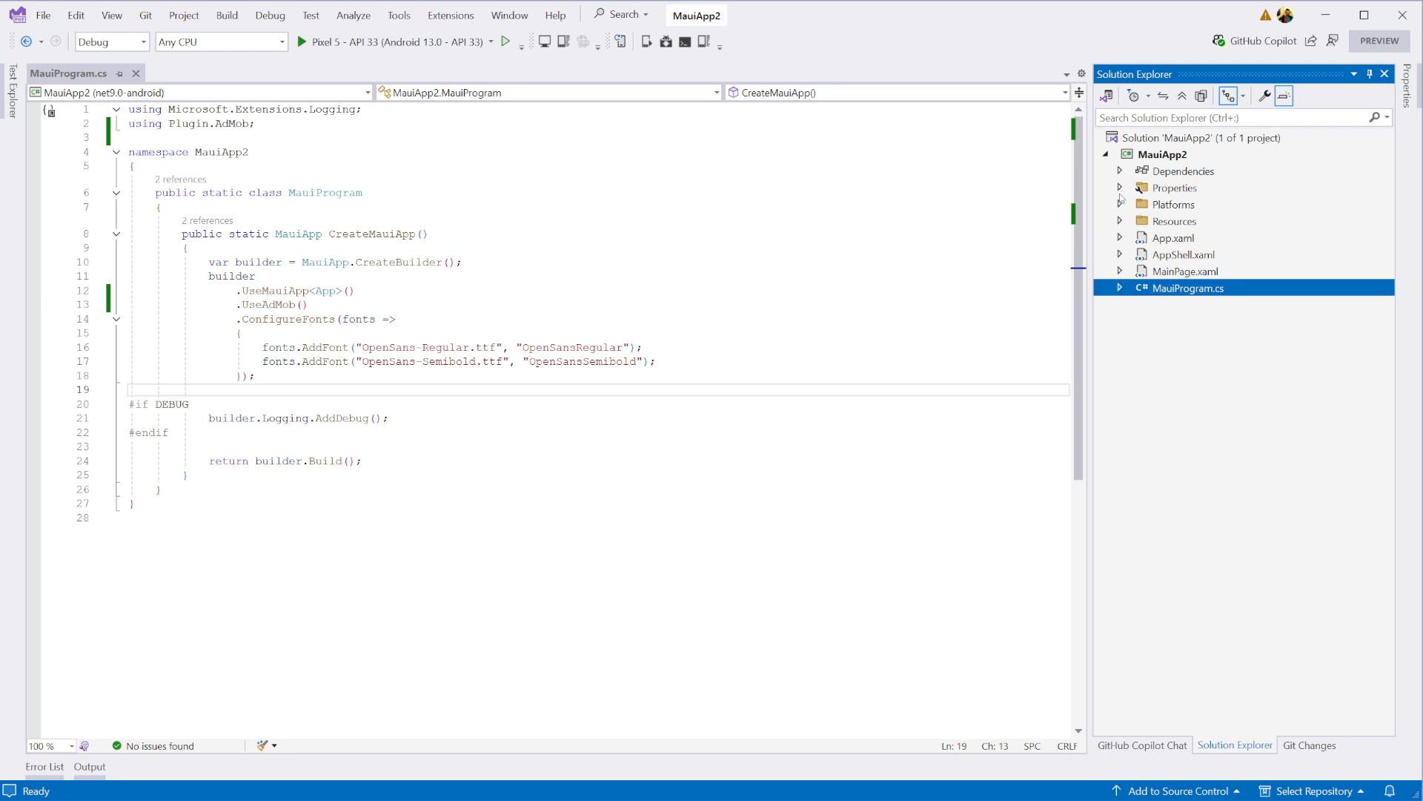
Step: Open Platforms > Android > AndroidManifest.xml with the XML (Text) Editor
click(1120, 205)
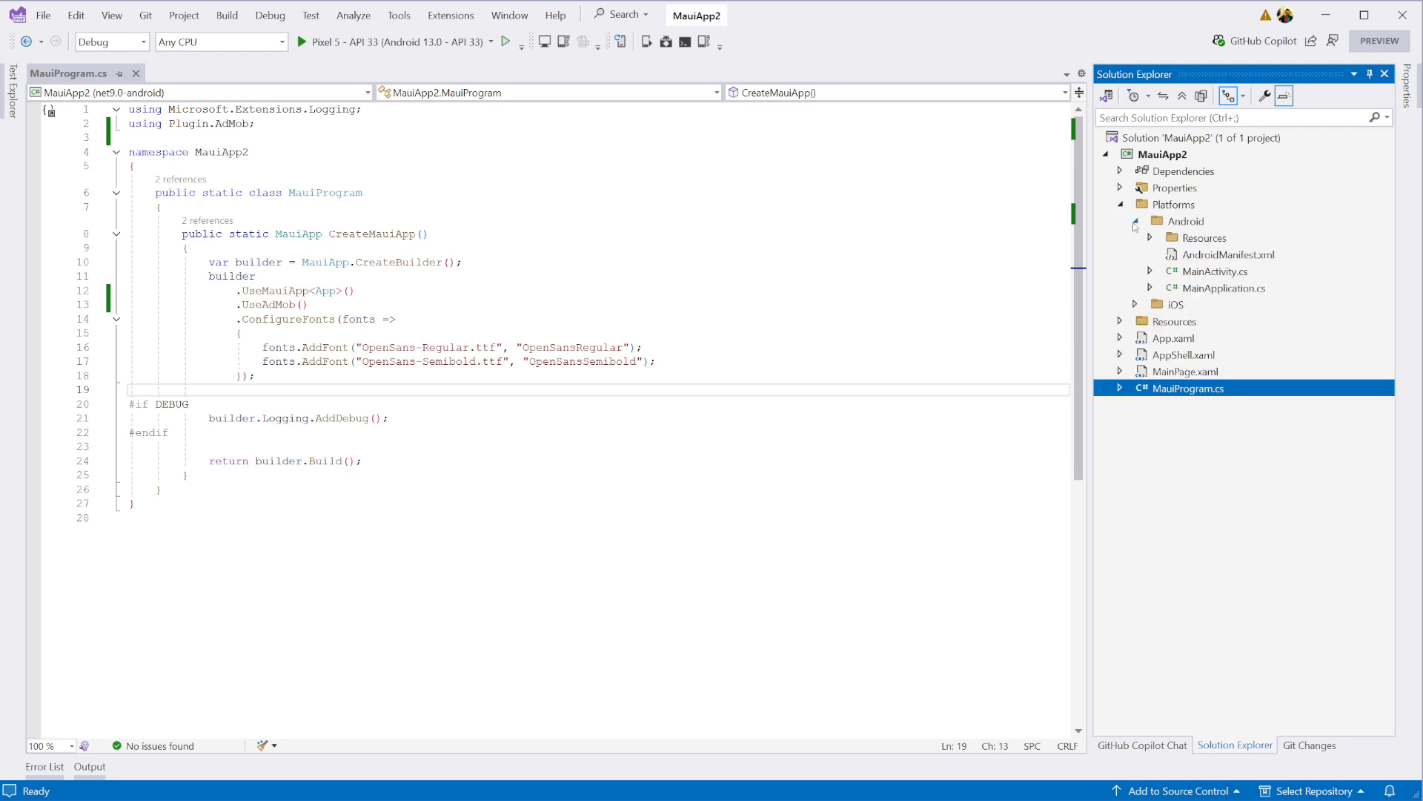
right_click(1227, 254)
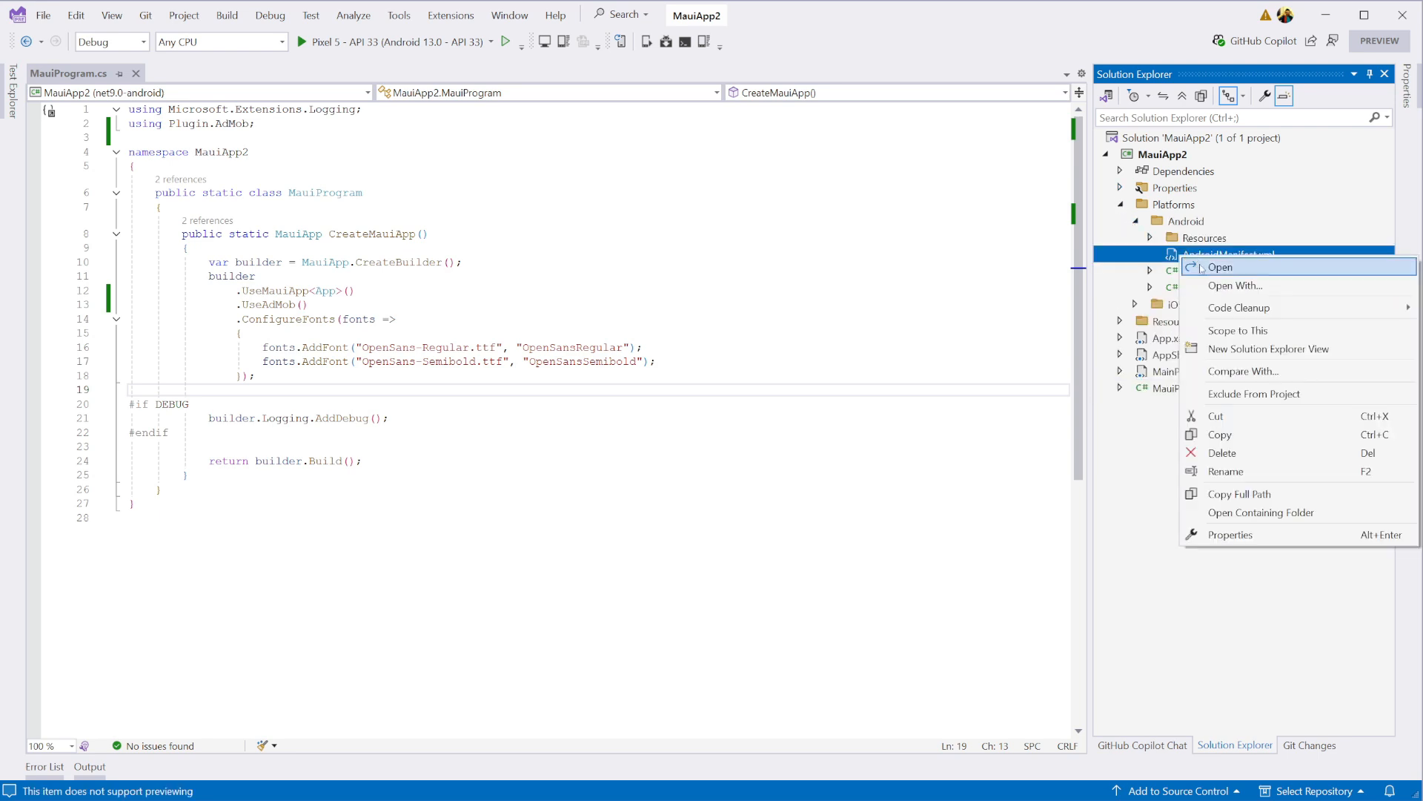
click(1235, 285)
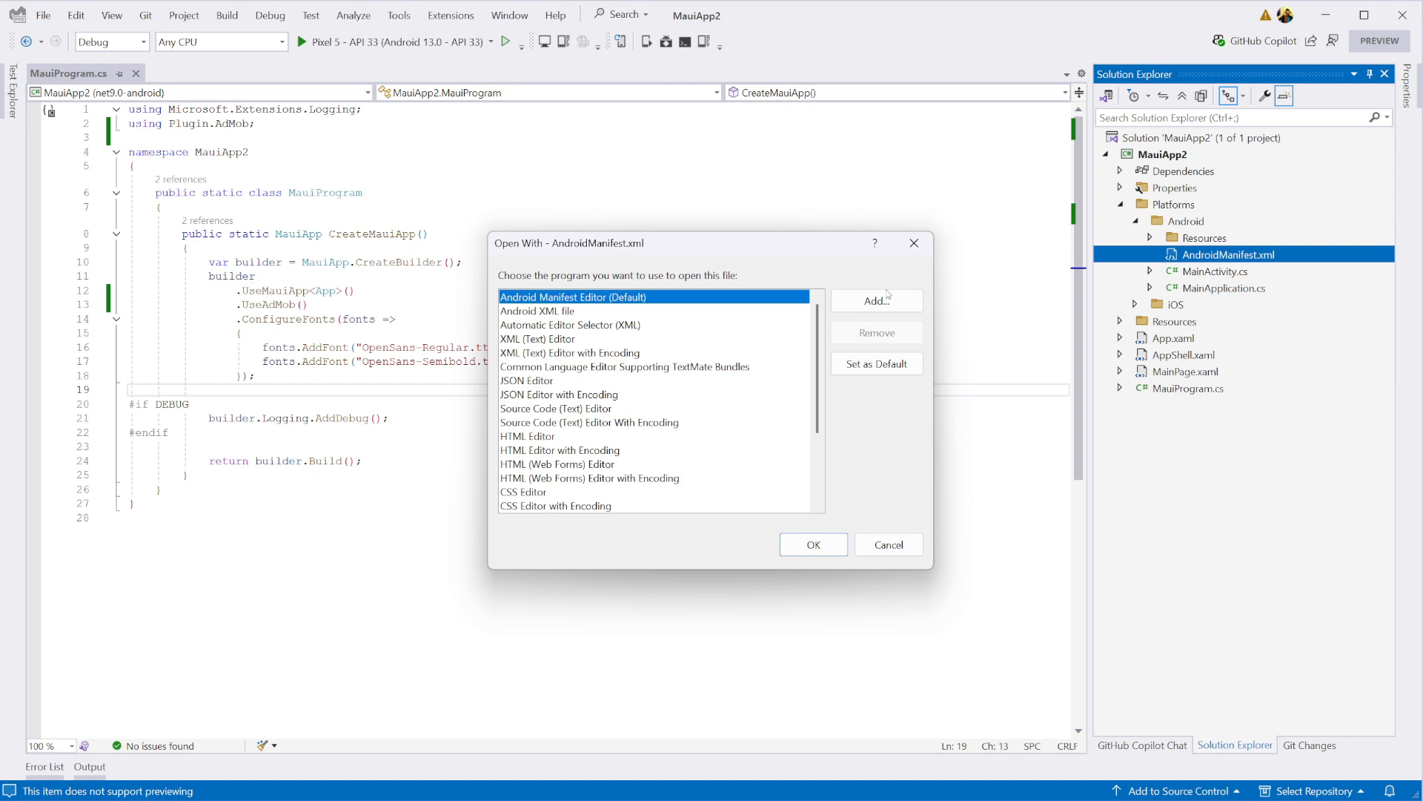
click(536, 339)
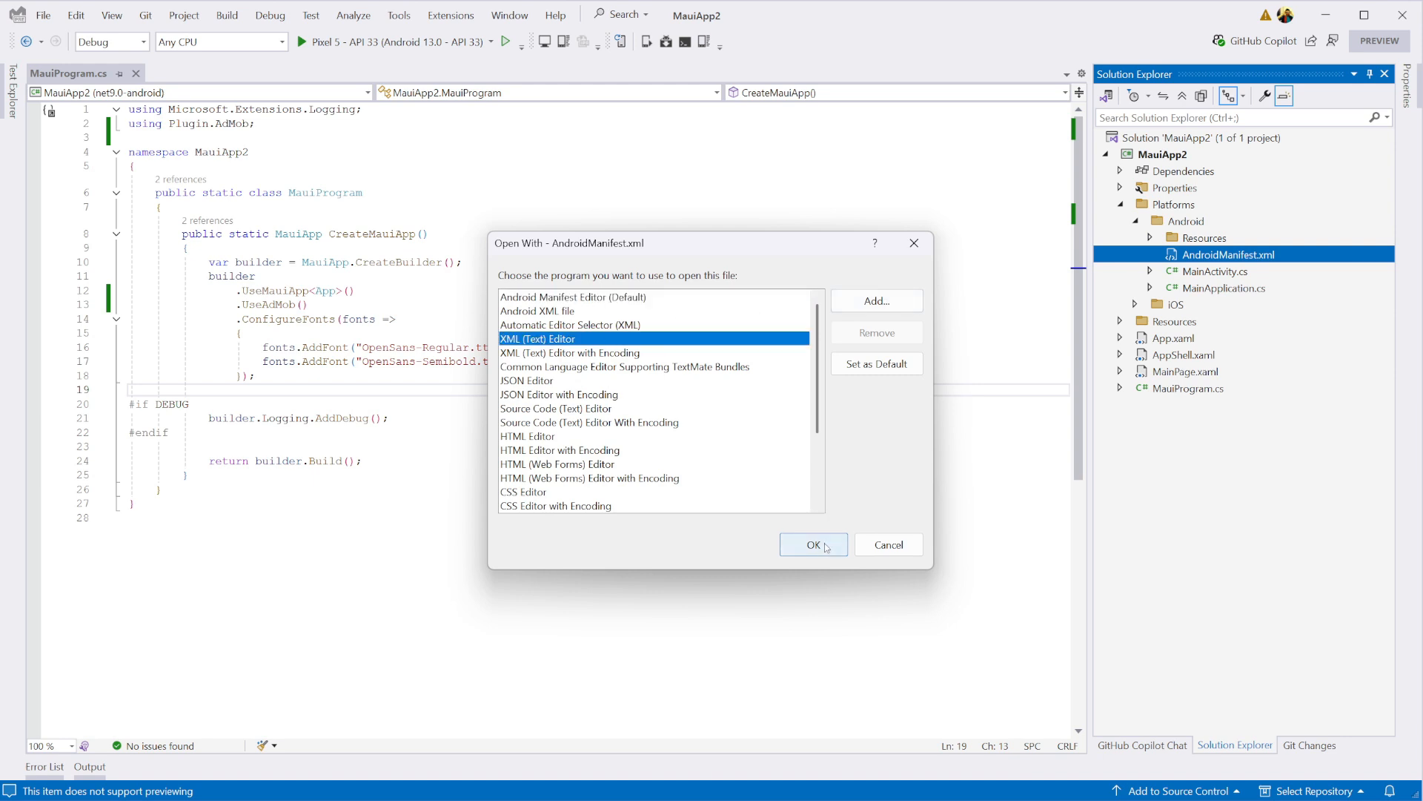
click(813, 544)
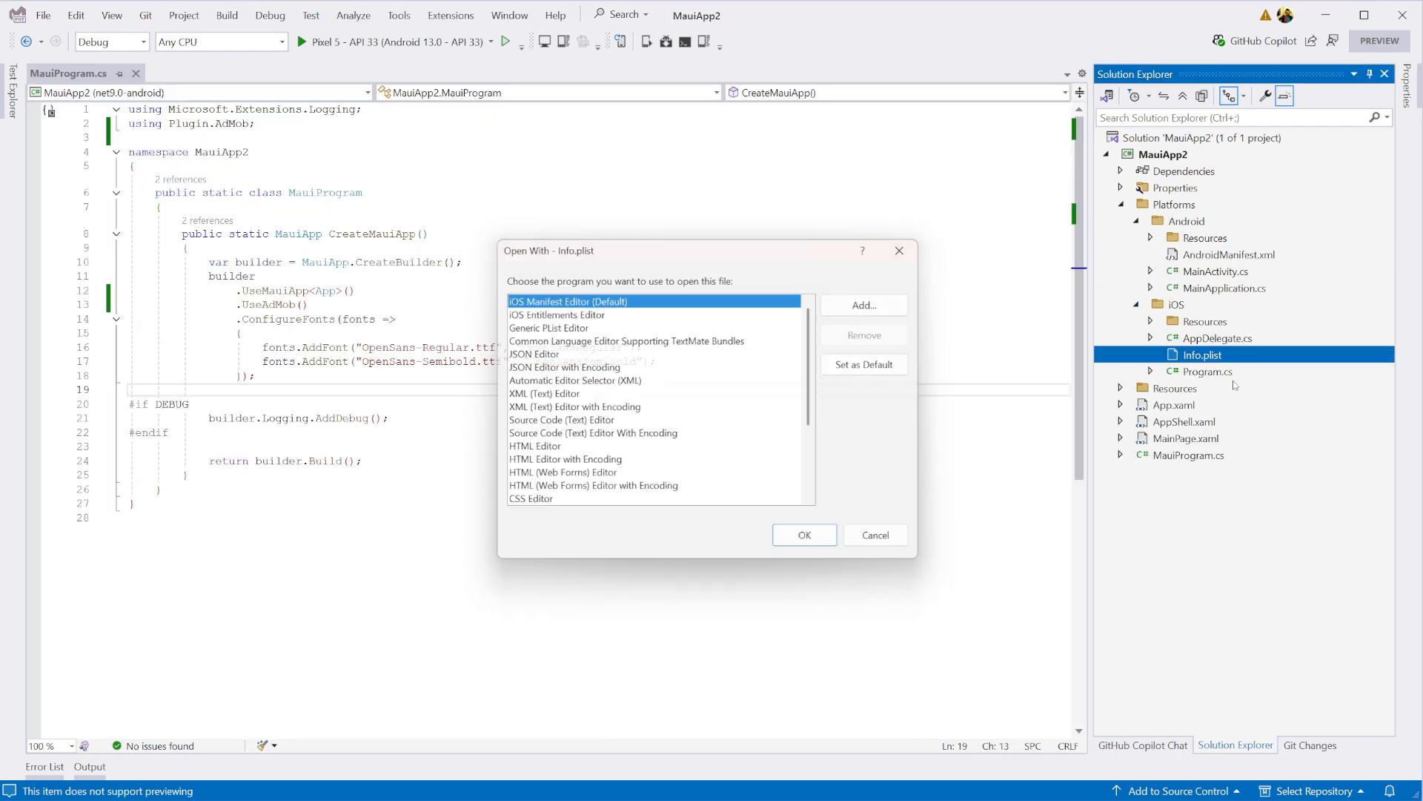
Step: Add <key>GADIsAdManagerApp</key><true/> to Info.plist in the XML text editor and save
click(802, 535)
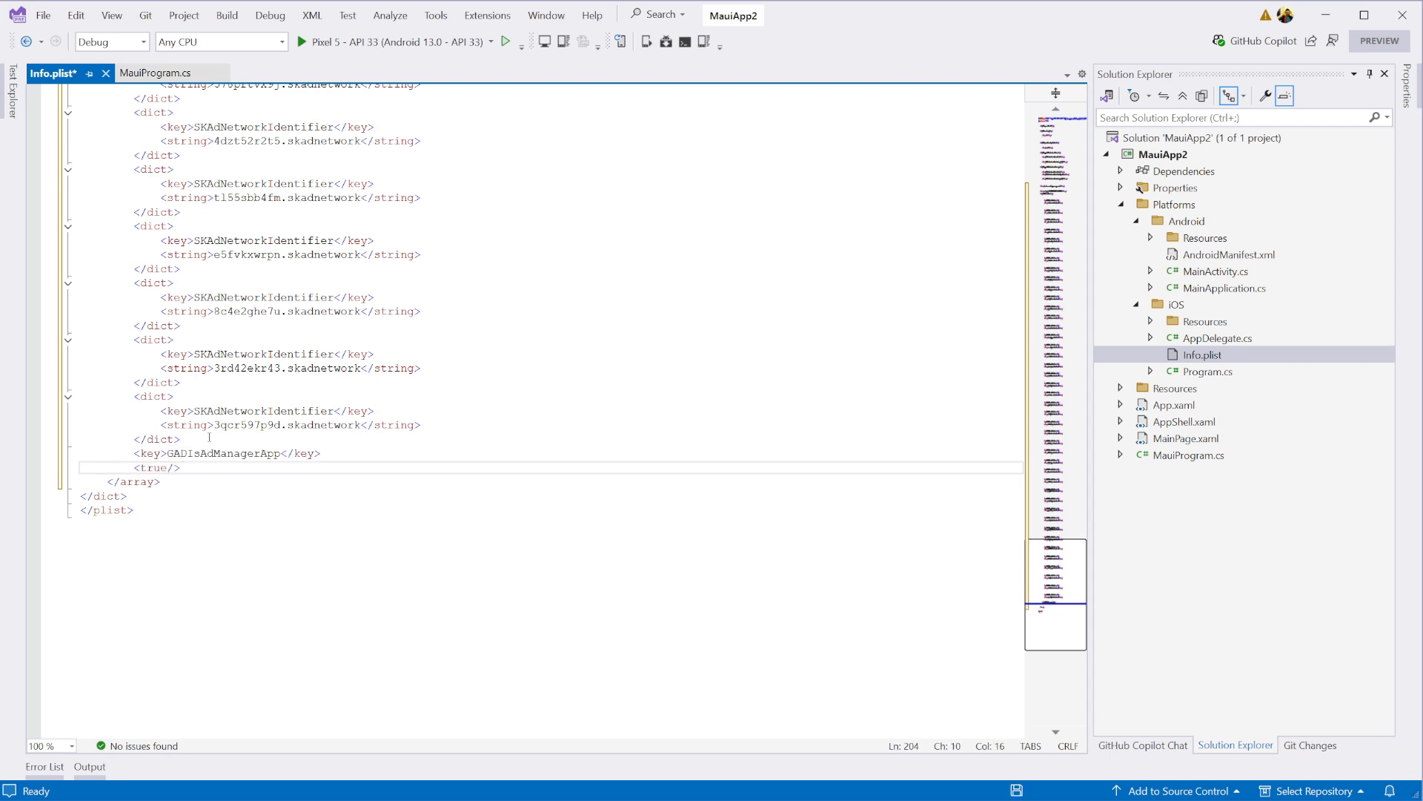
key(ctrl+s)
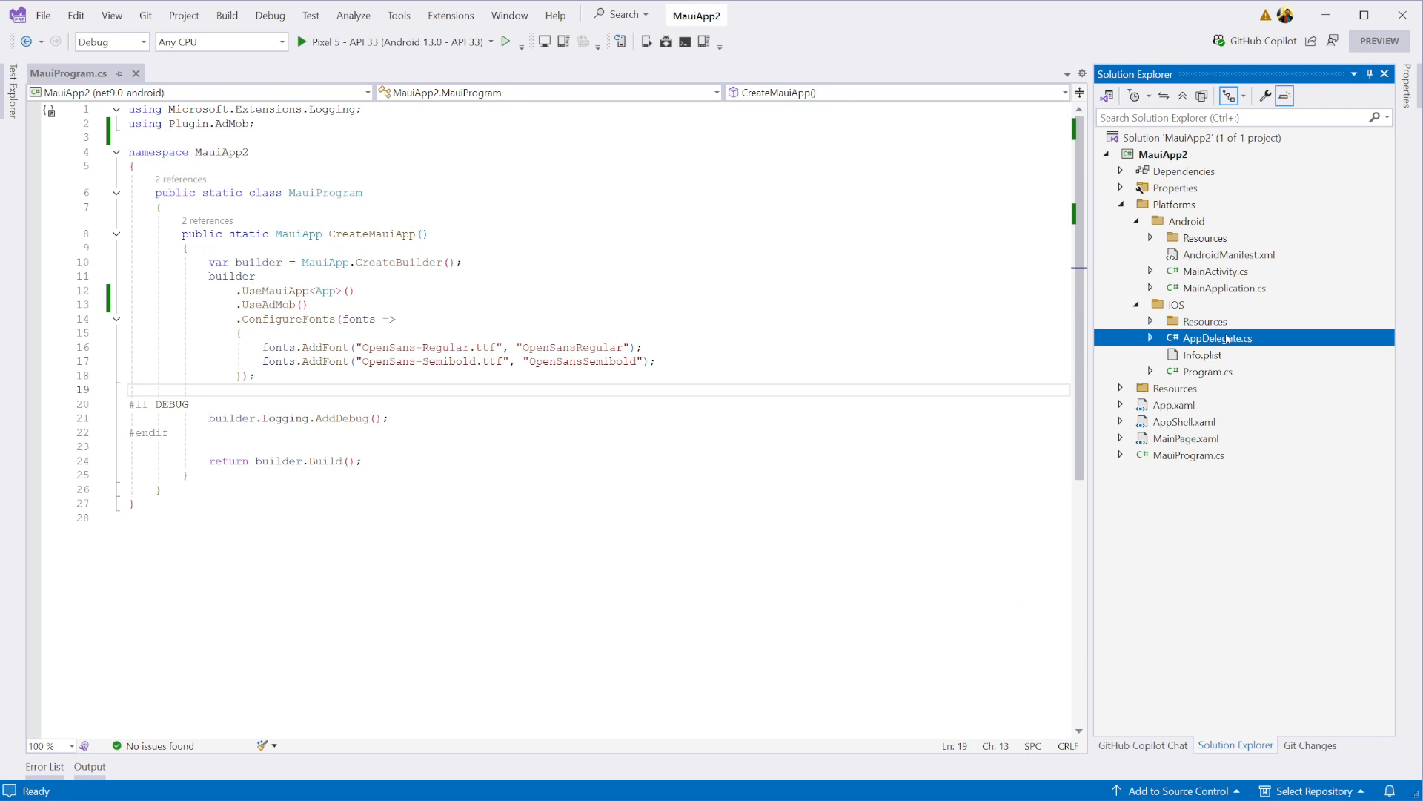
Step: In AppDelegate.cs, assign MauiProgram.CreateMauiApp() to 'var app' and return app
double_click(1218, 338)
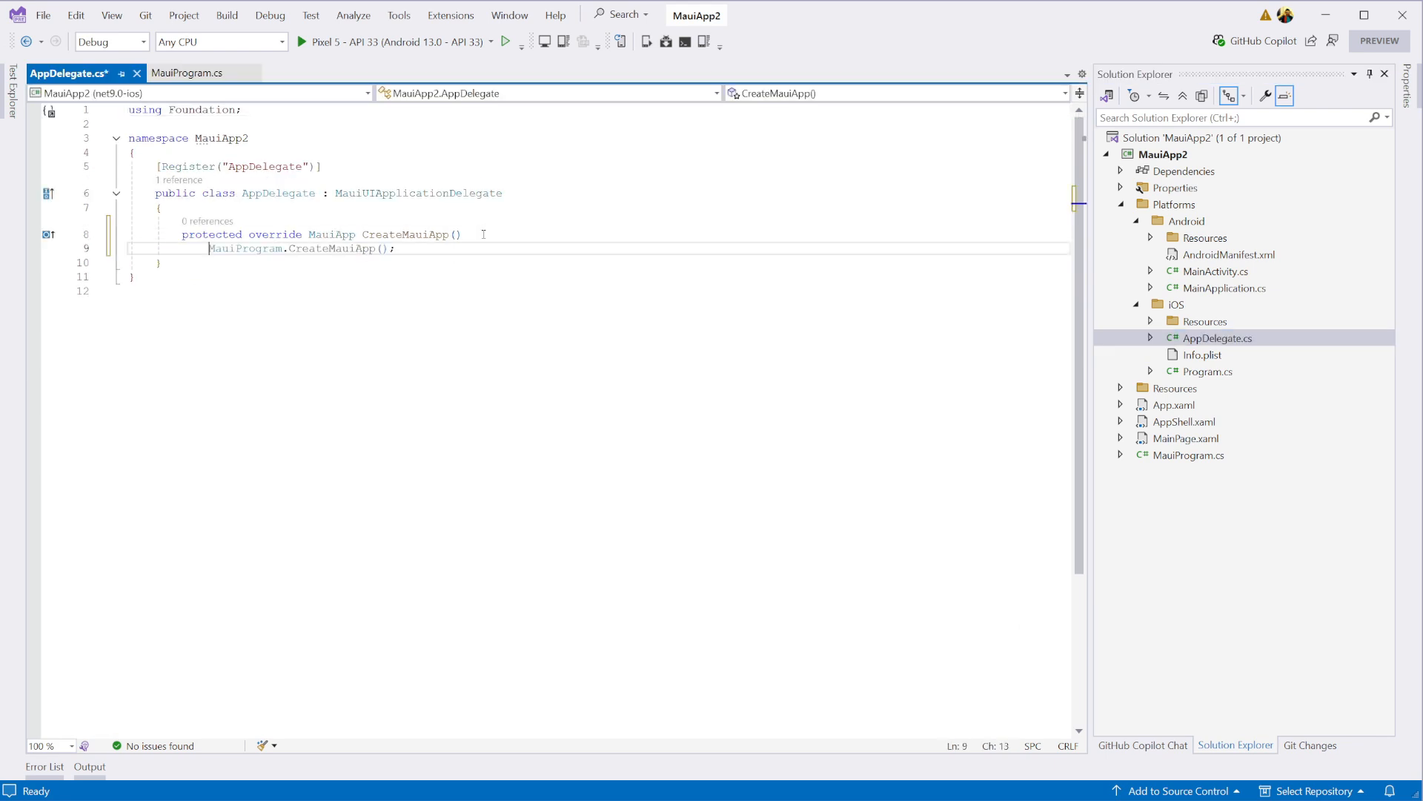
text(var app =)
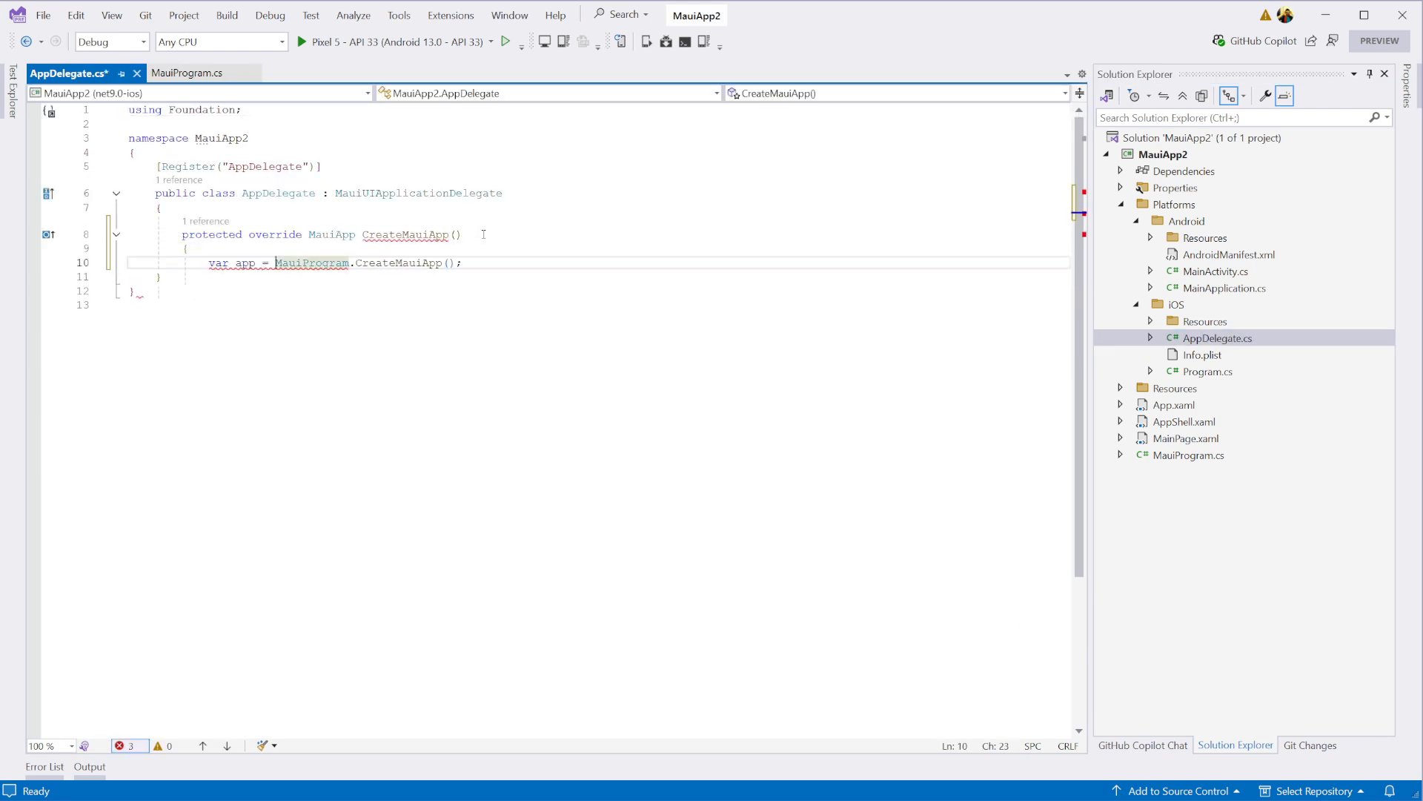
text(return a)
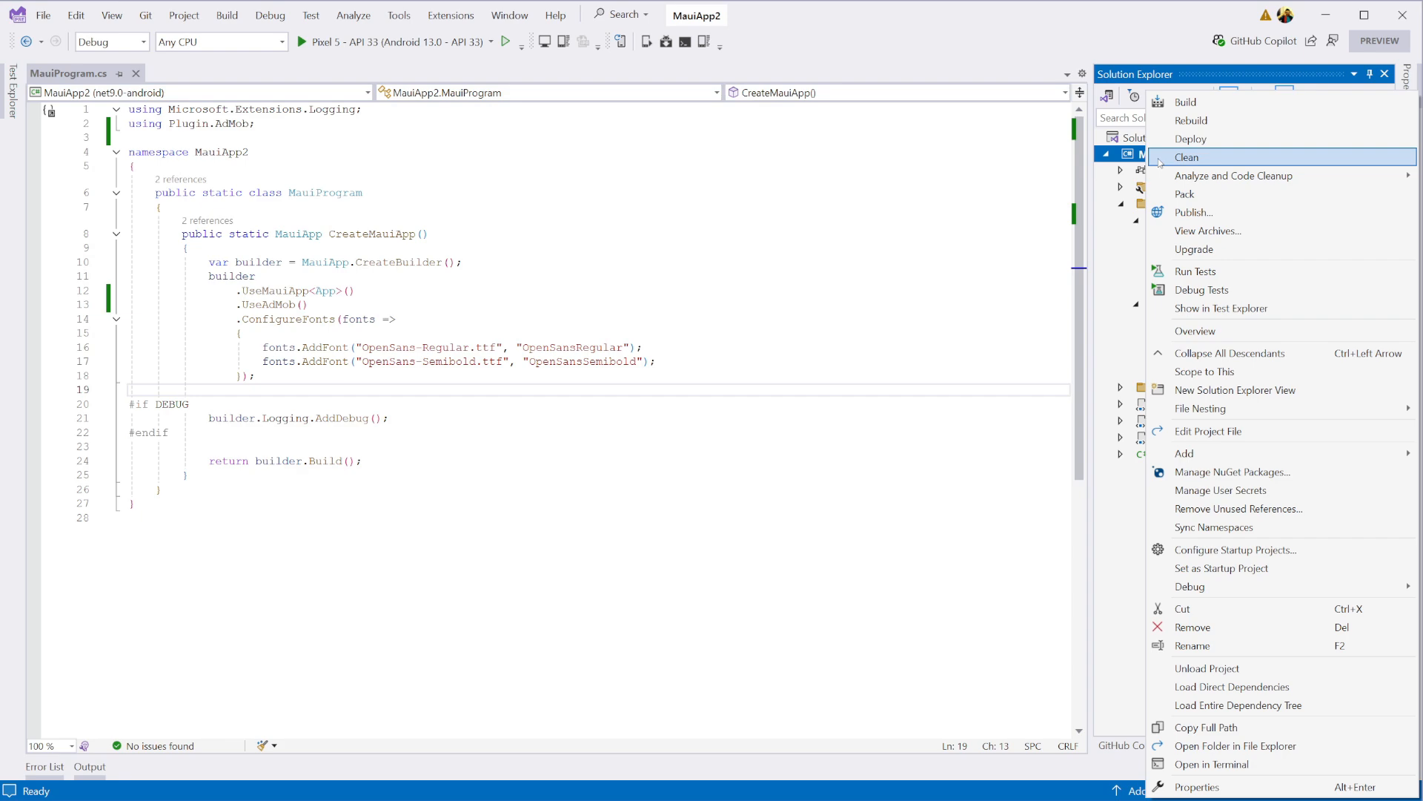
mouse_move(1207, 431)
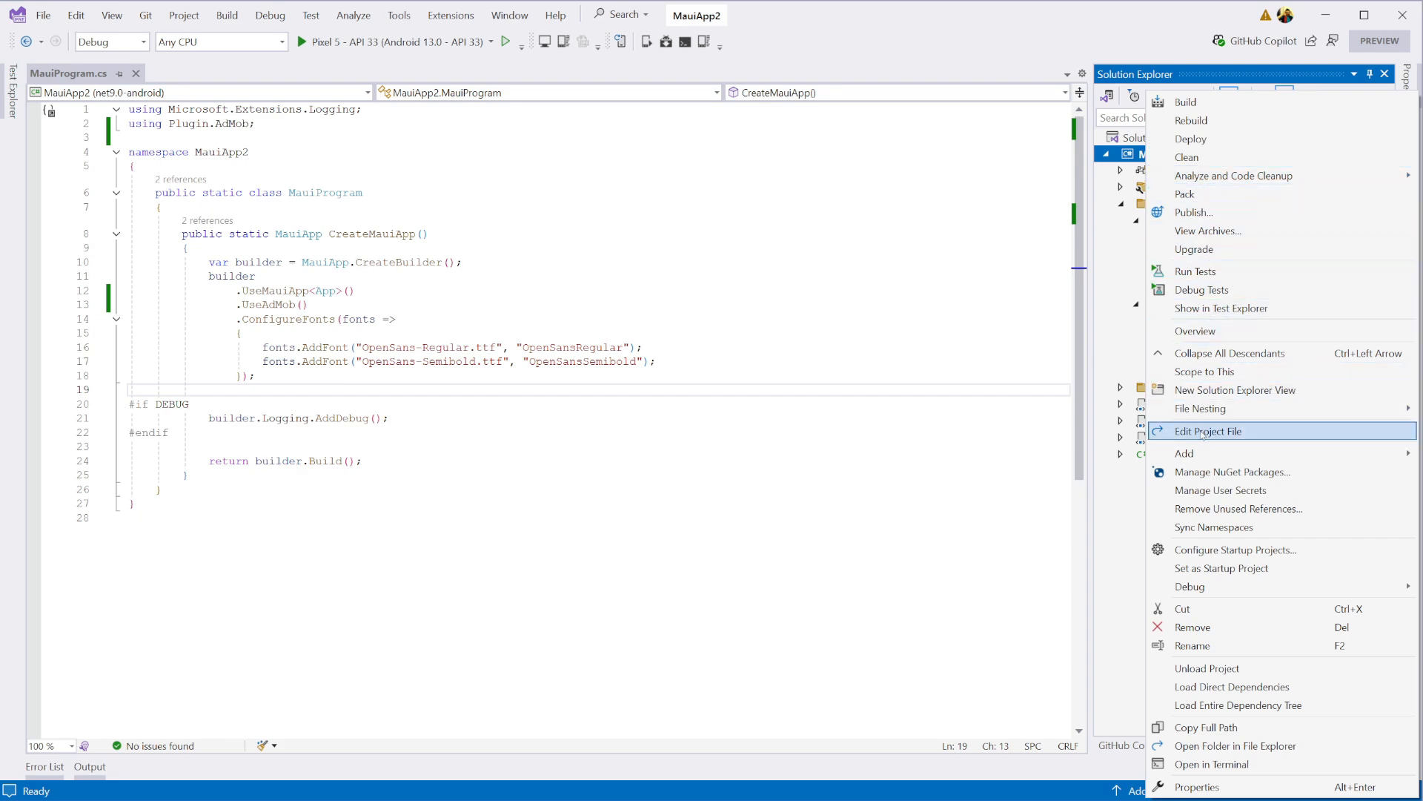
Step: Close all open document tabs, leaving only the MauiApp2 project tree
click(1208, 430)
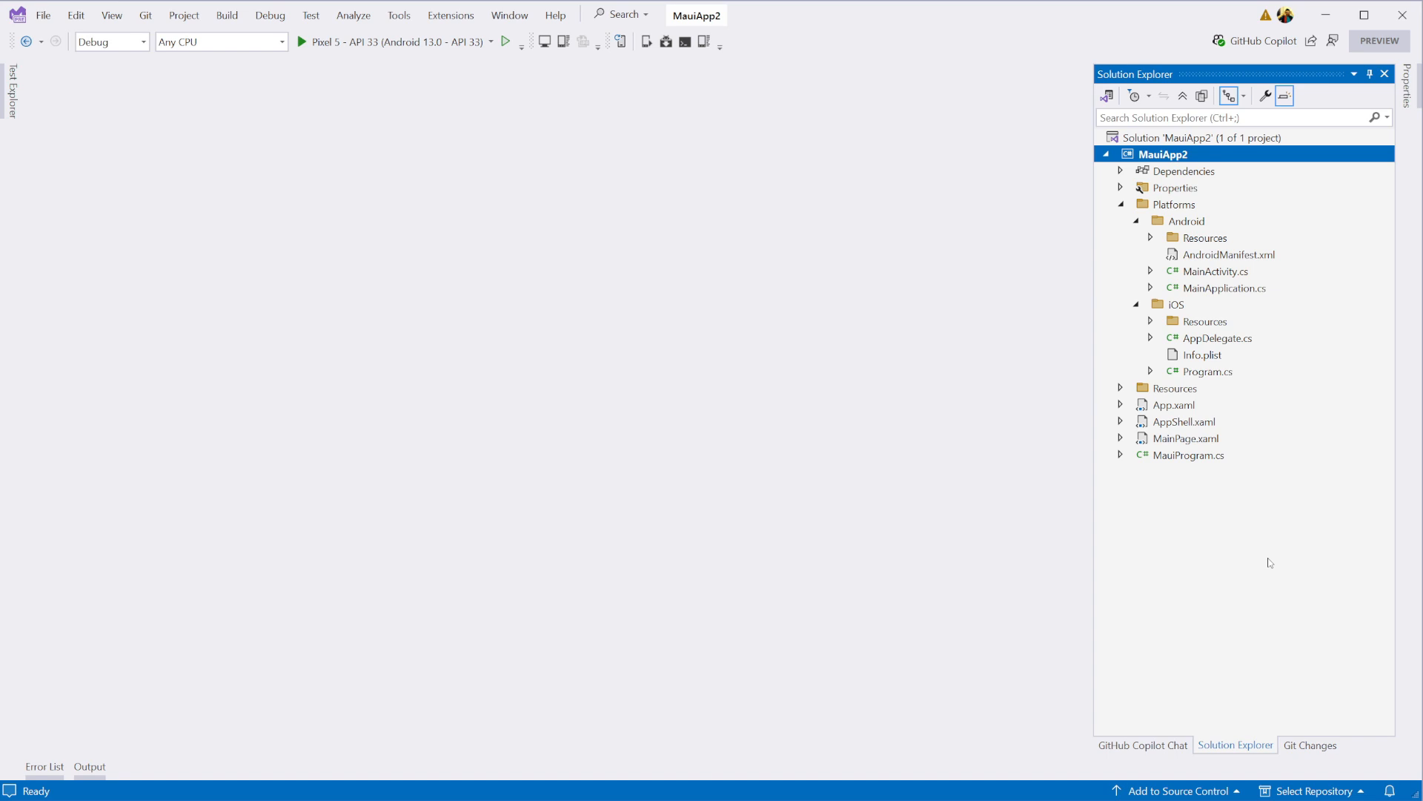
Step: Add the admob xmlns to MainPage.xaml and use a Grid with '*' and 'Auto' rows
double_click(1184, 437)
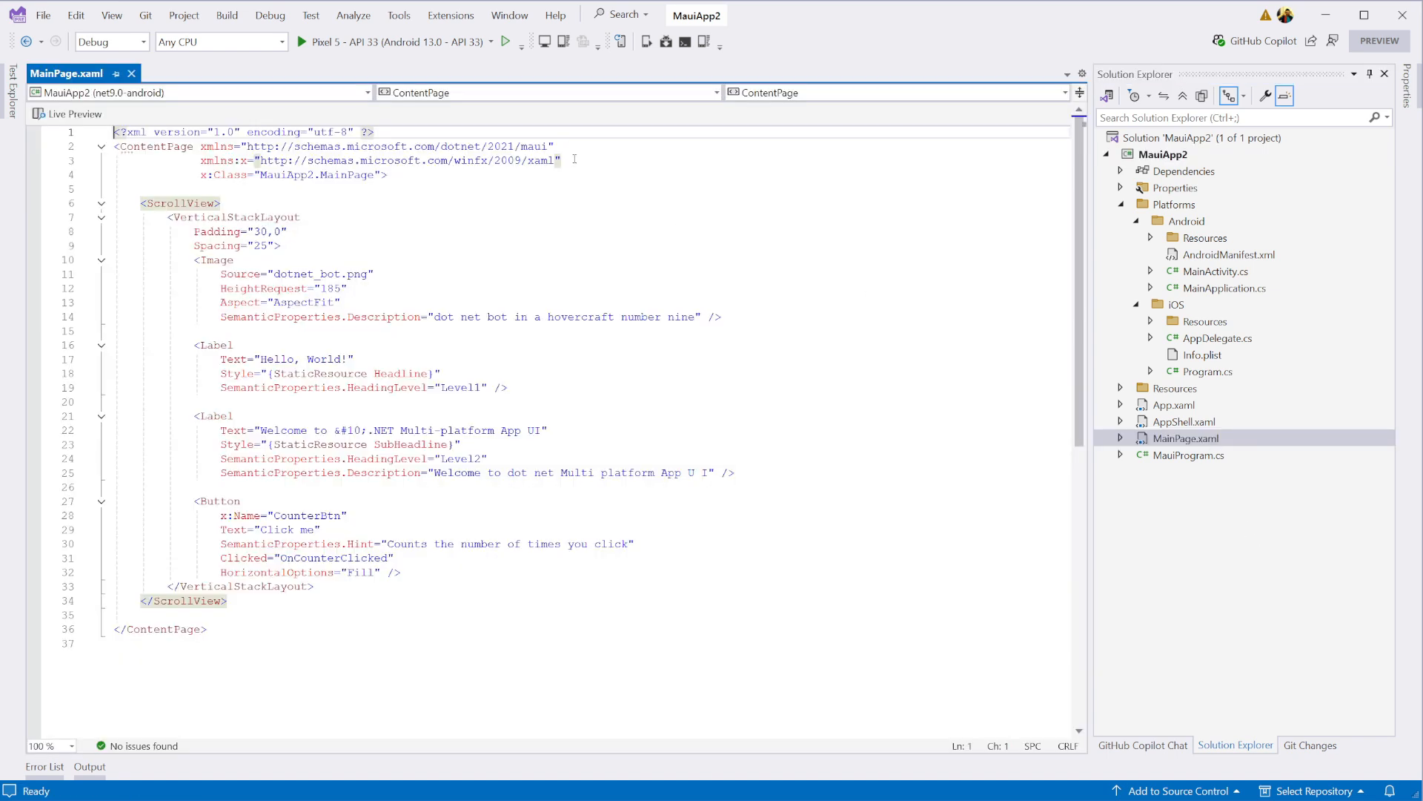
text(xmlns:admob="clr-namespace:Plugin.AdMob;assembly=Plugin.AdMob")
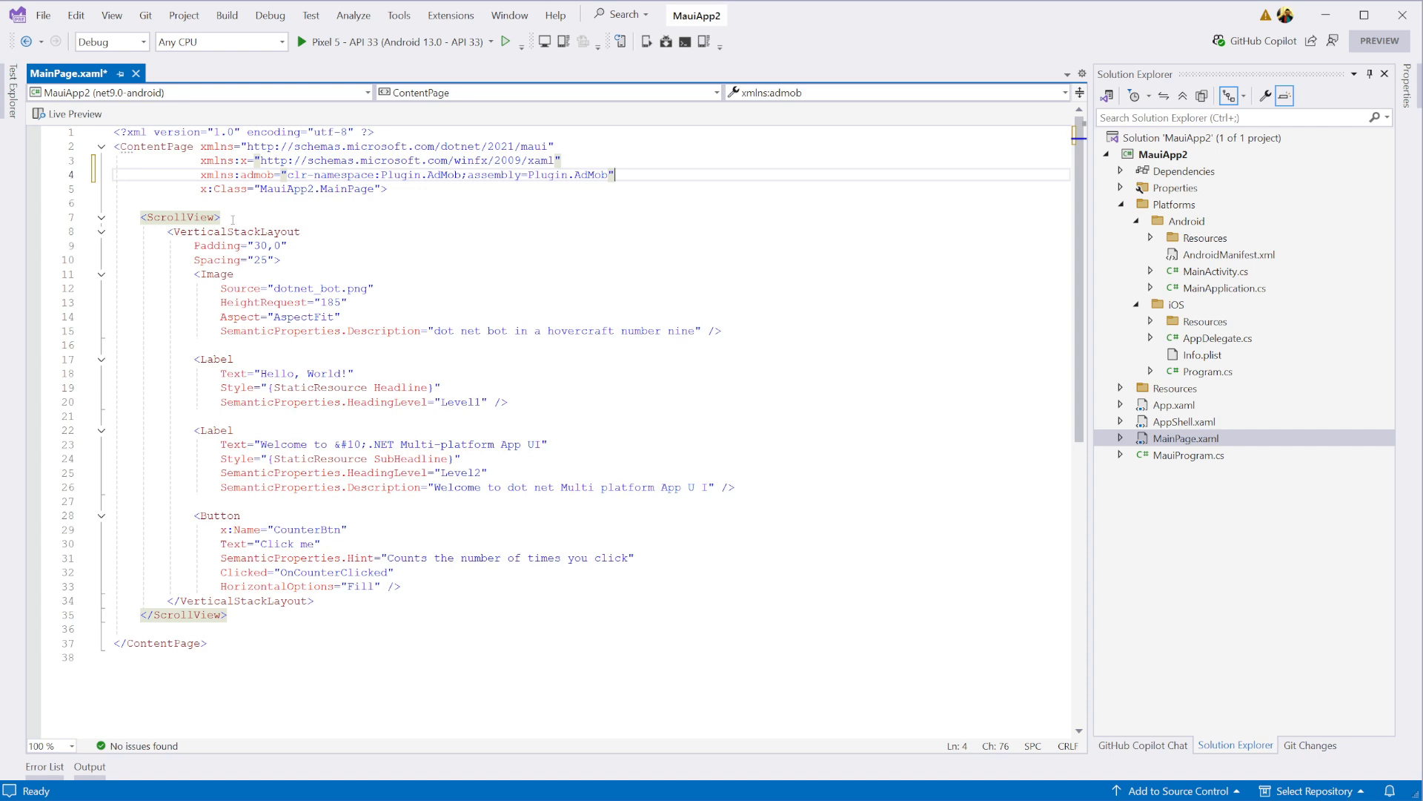
text(Grid>)
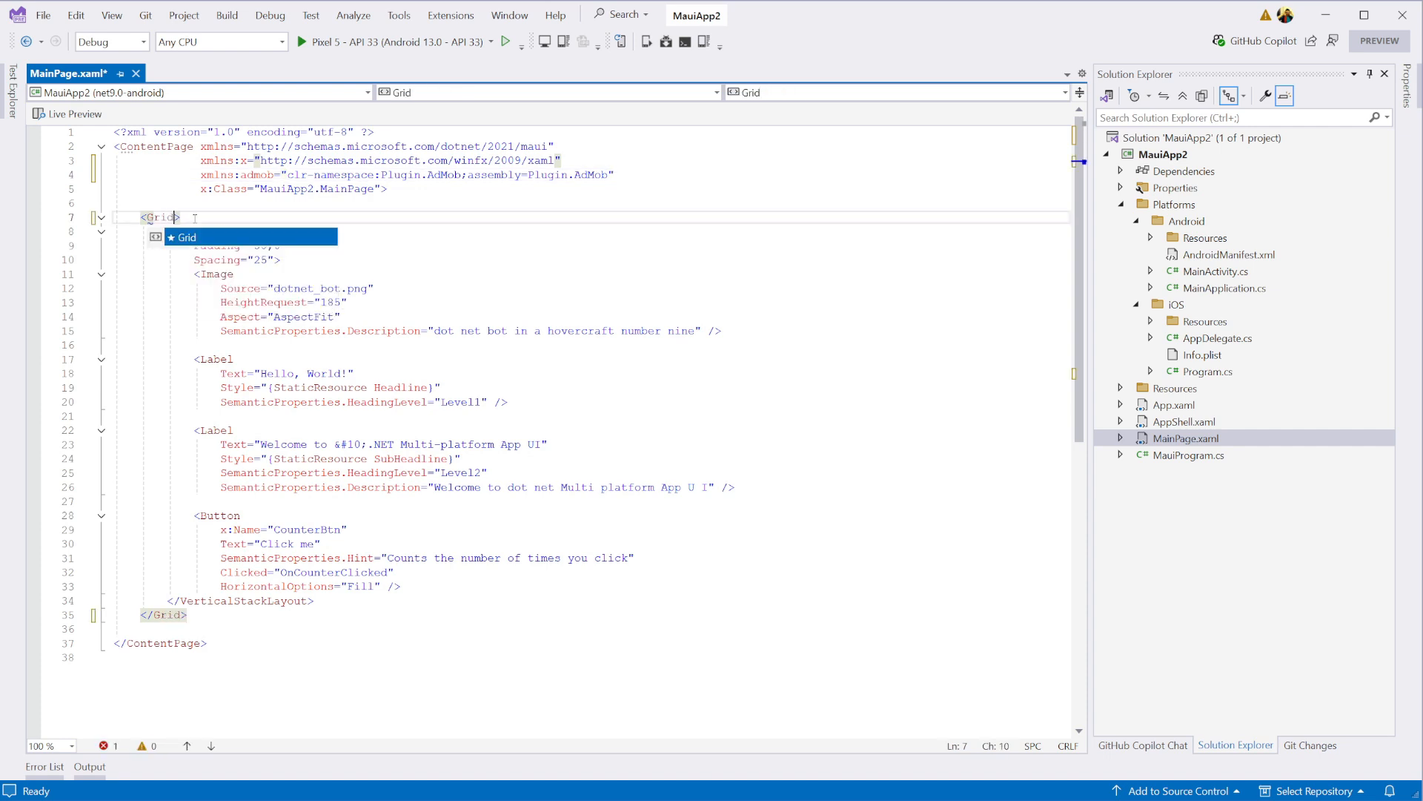
key(enter)
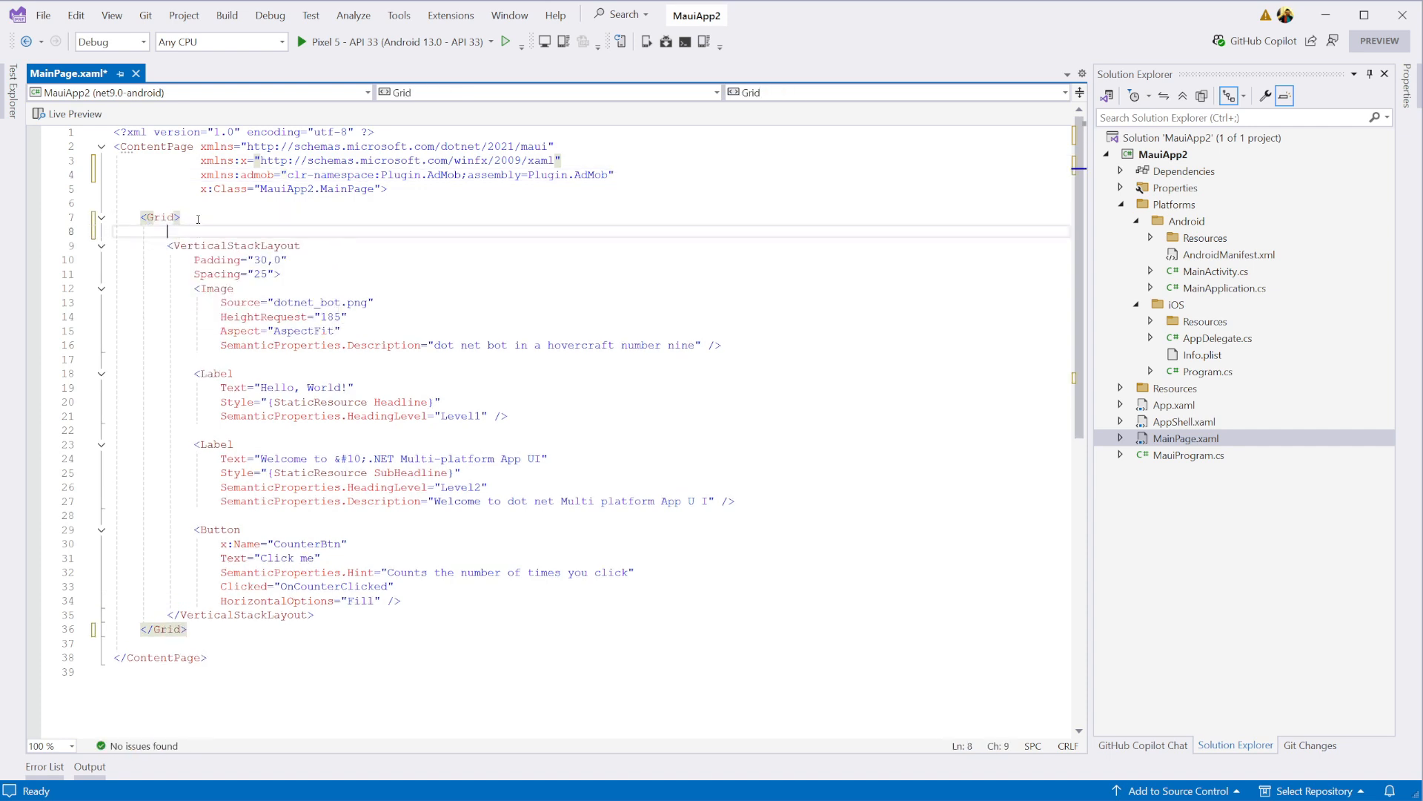
text(Grid.RowDefinitions>)
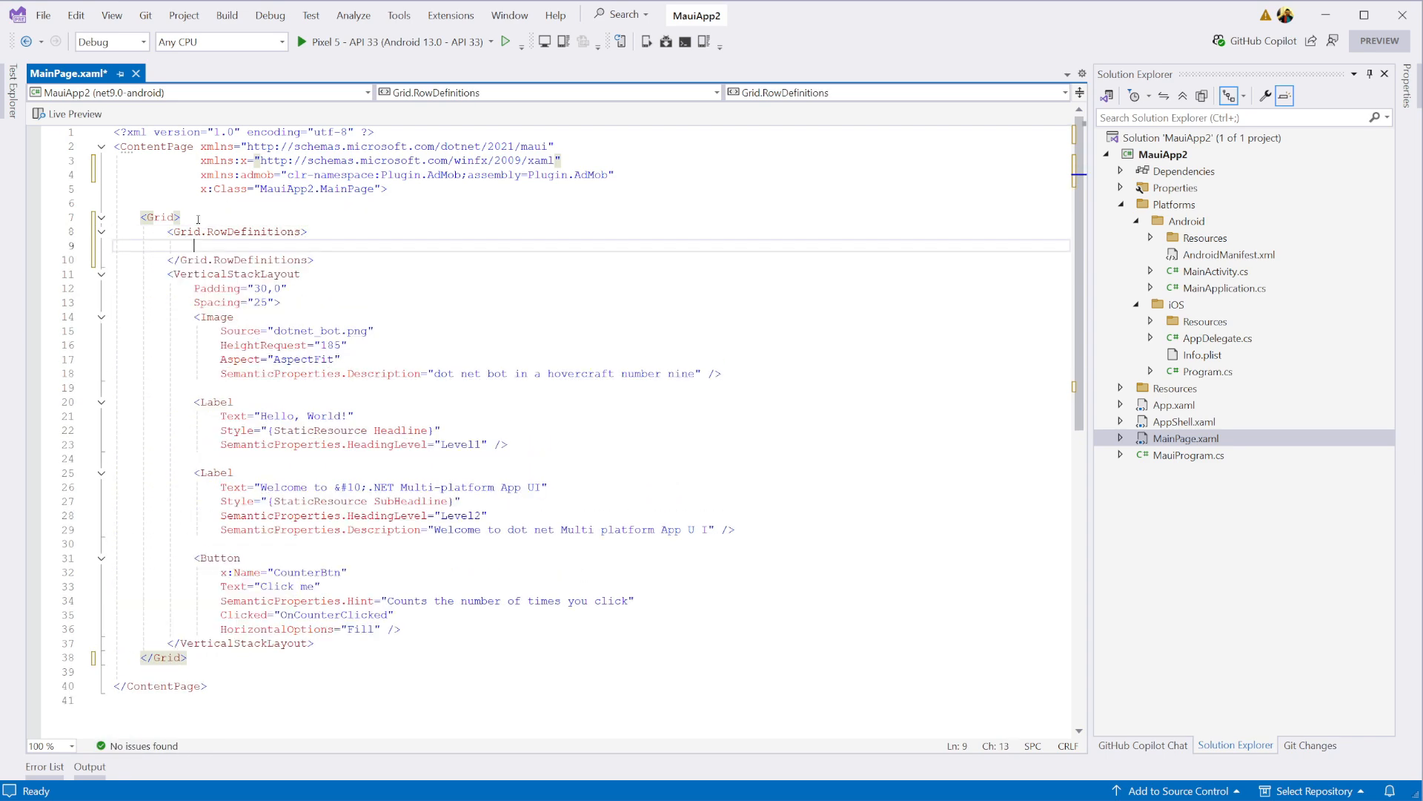
text(<RowDefinition Height="*" />)
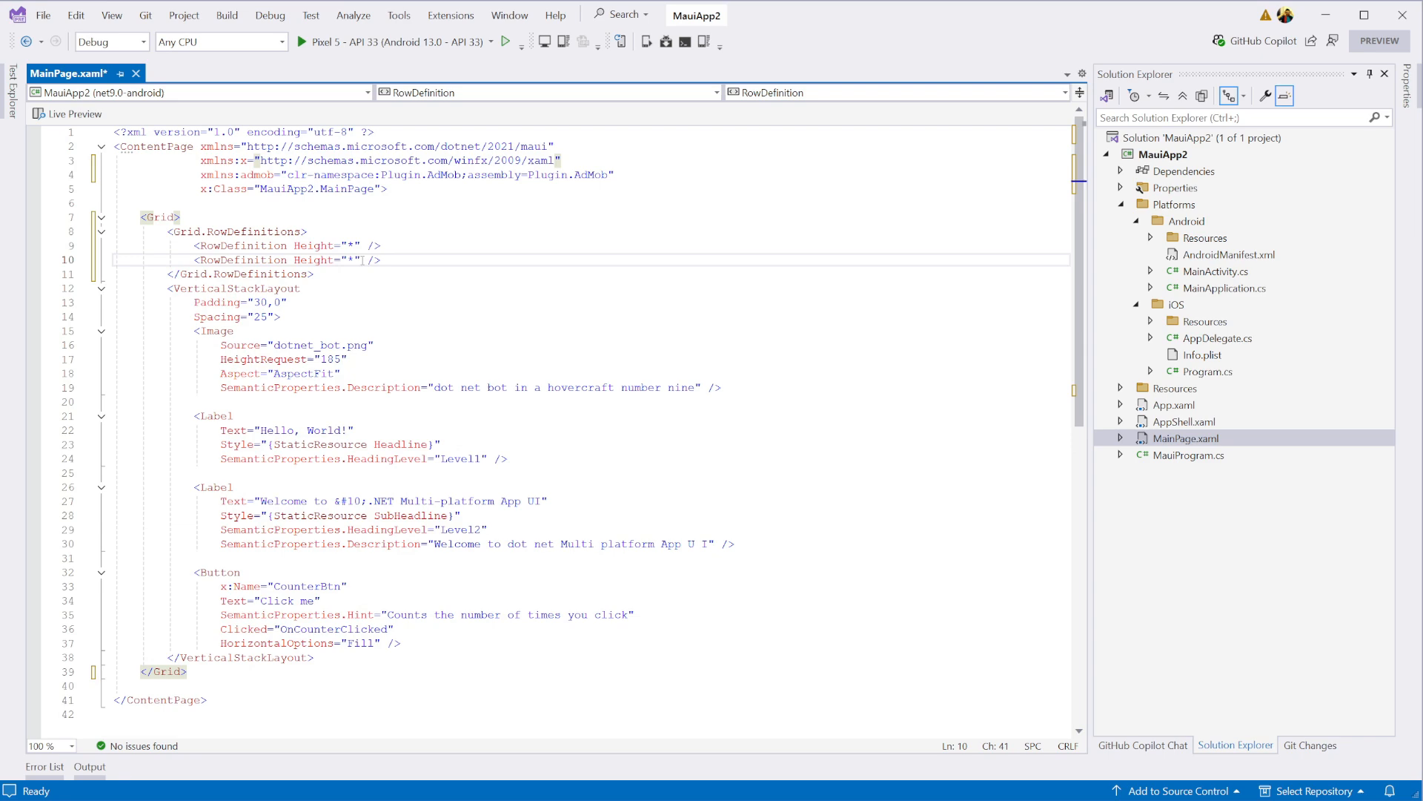
text(Auto)
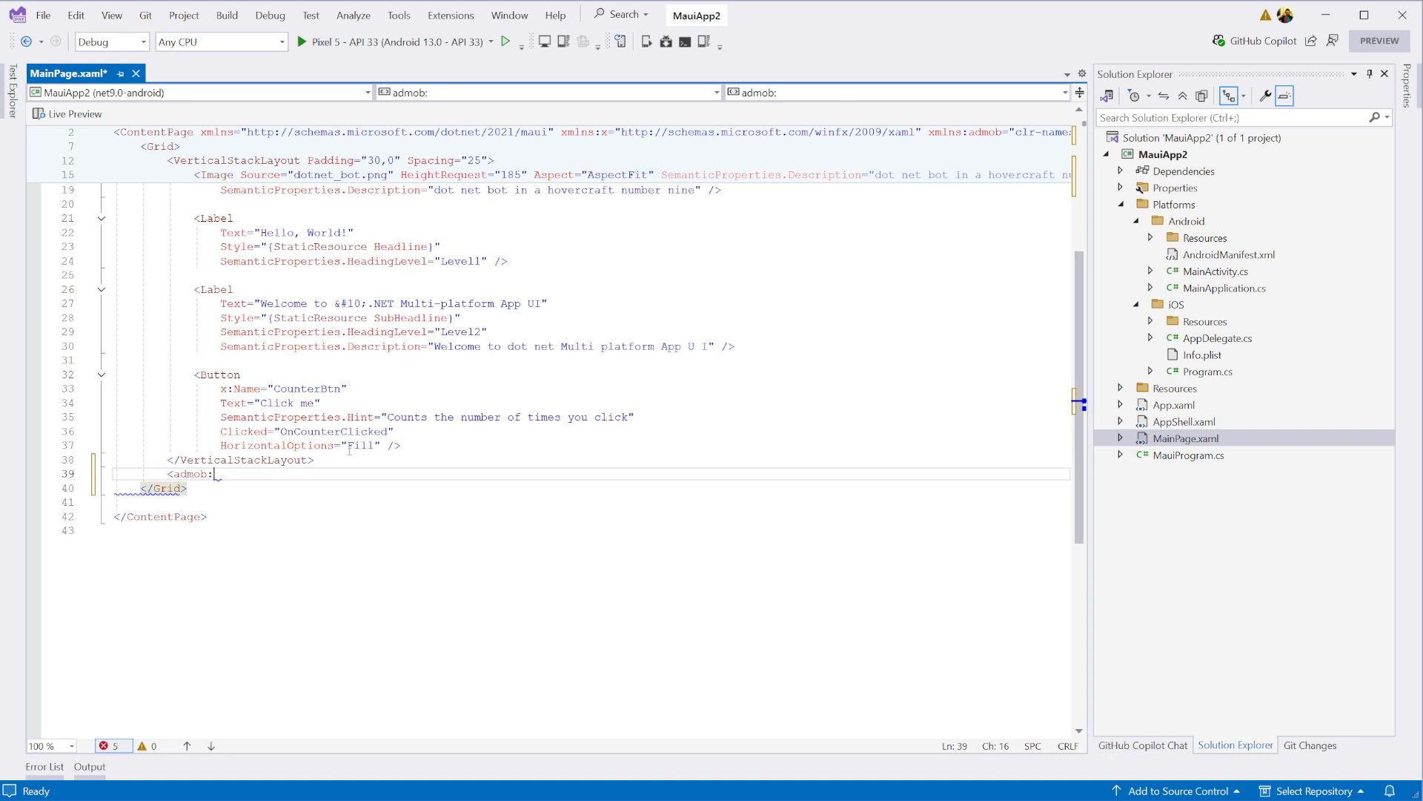
Step: Add a SmartBanner admob:BannerAd in Grid row 1 with OnPlatform iOS and Android AdUnitIds
text(BannerAd Grid.Row="1" AdSize="SmartBanner)
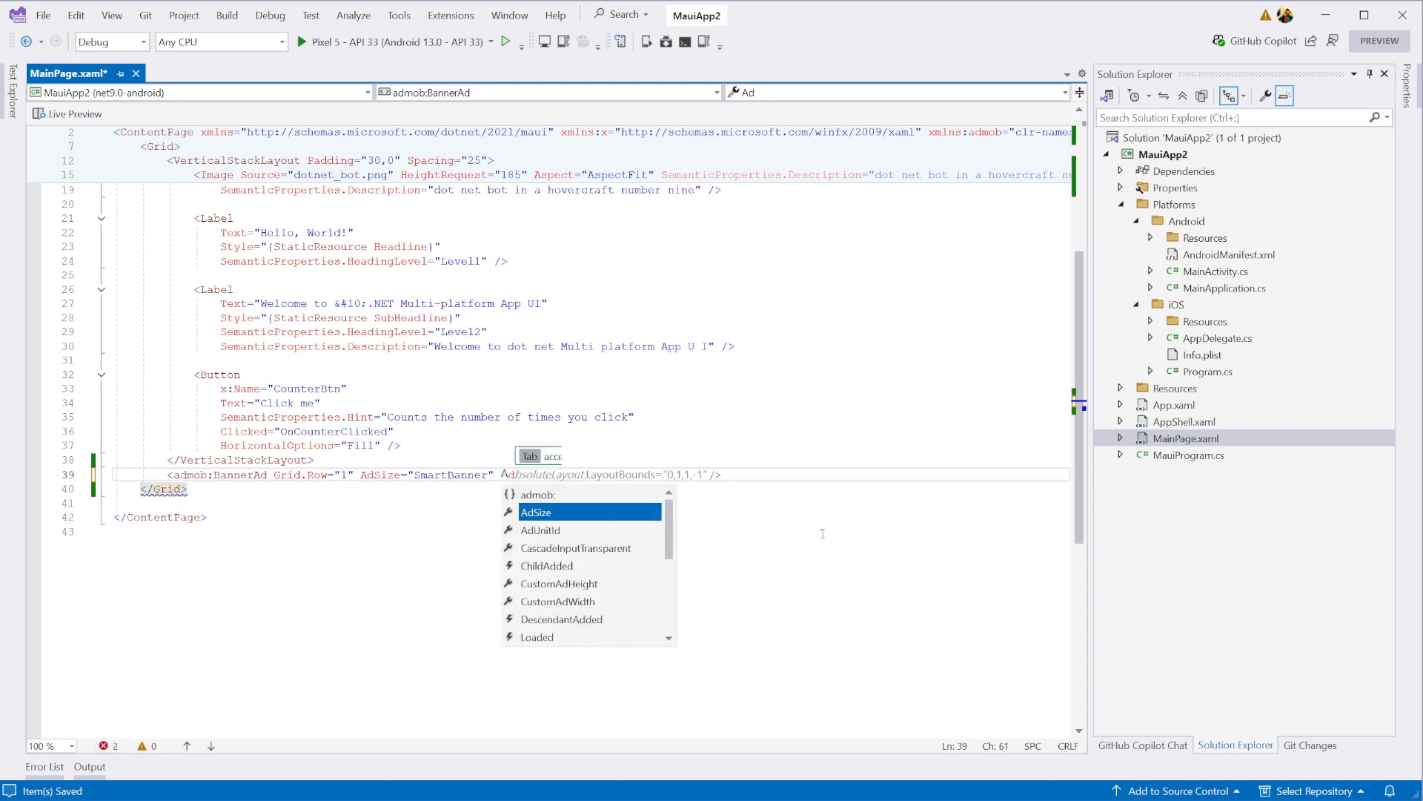
text(AdUnitId="your-ad-)
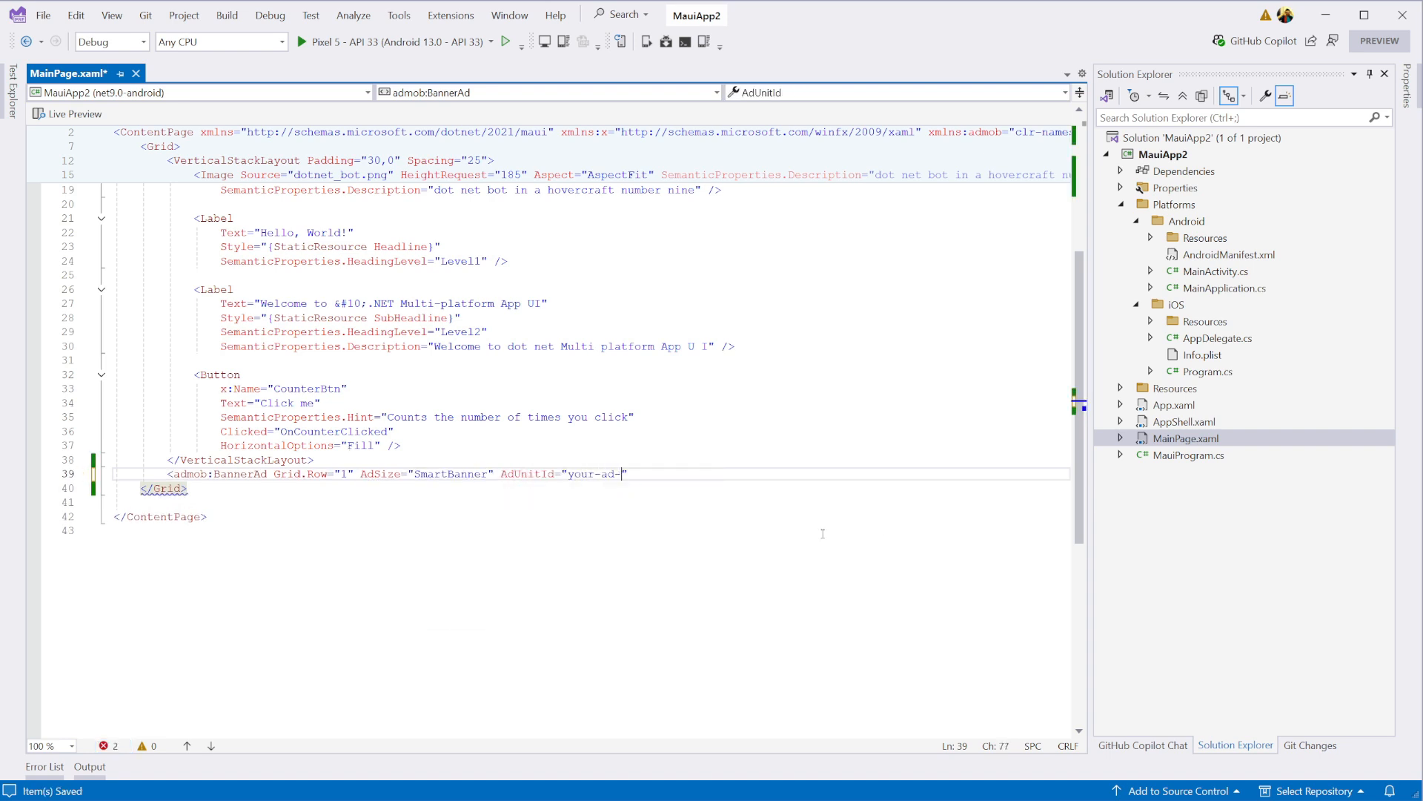
text(unit-id)
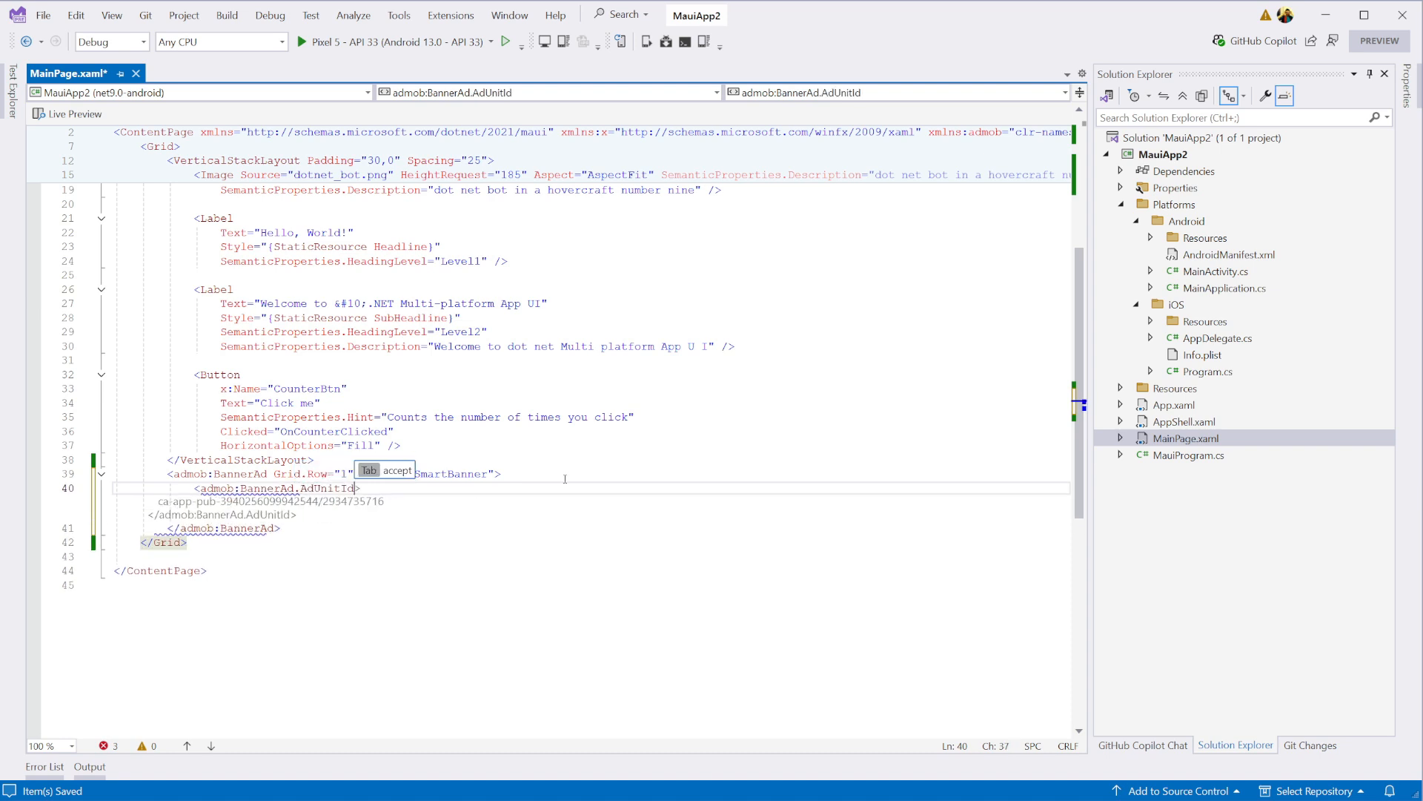
text(<OnPlatform)
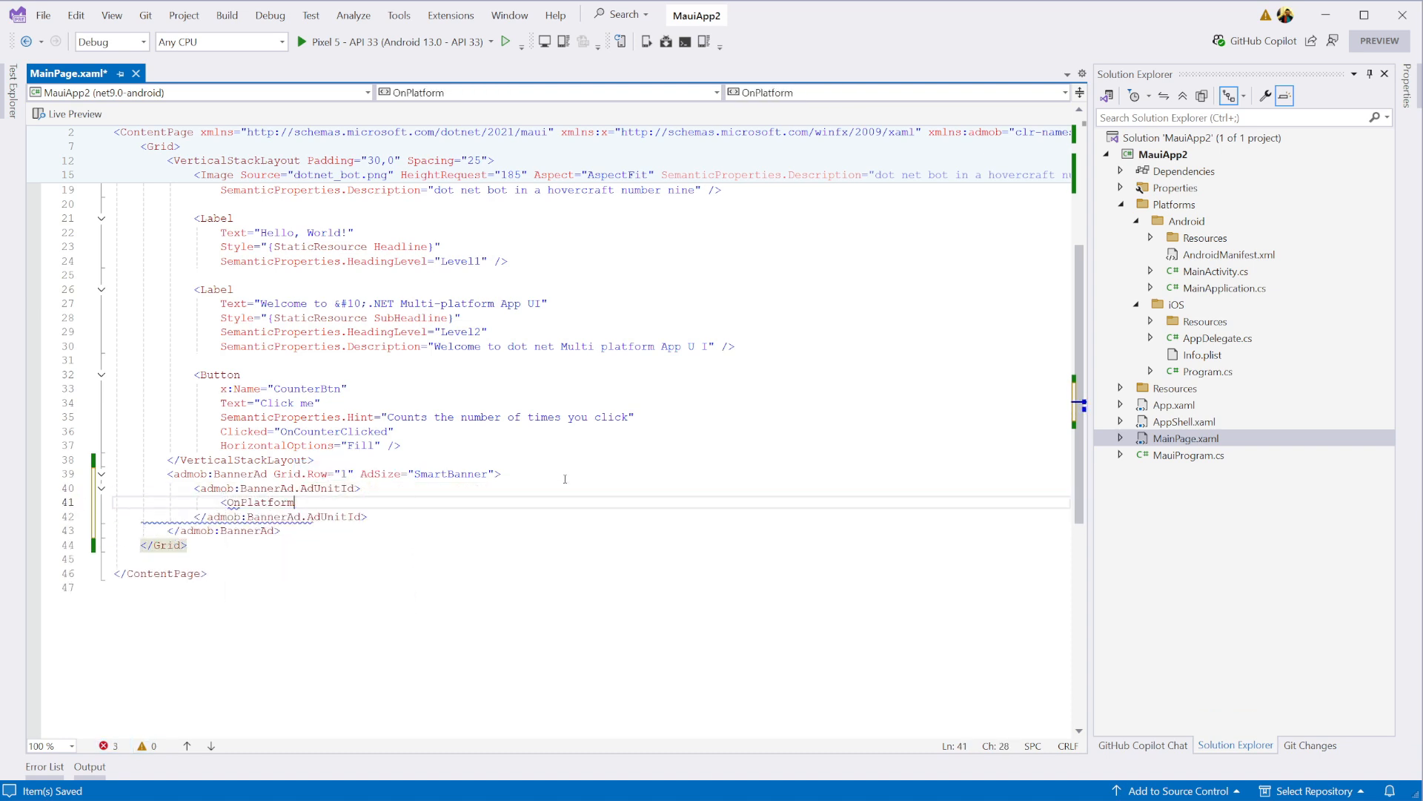
text(x:TypeArguments="")
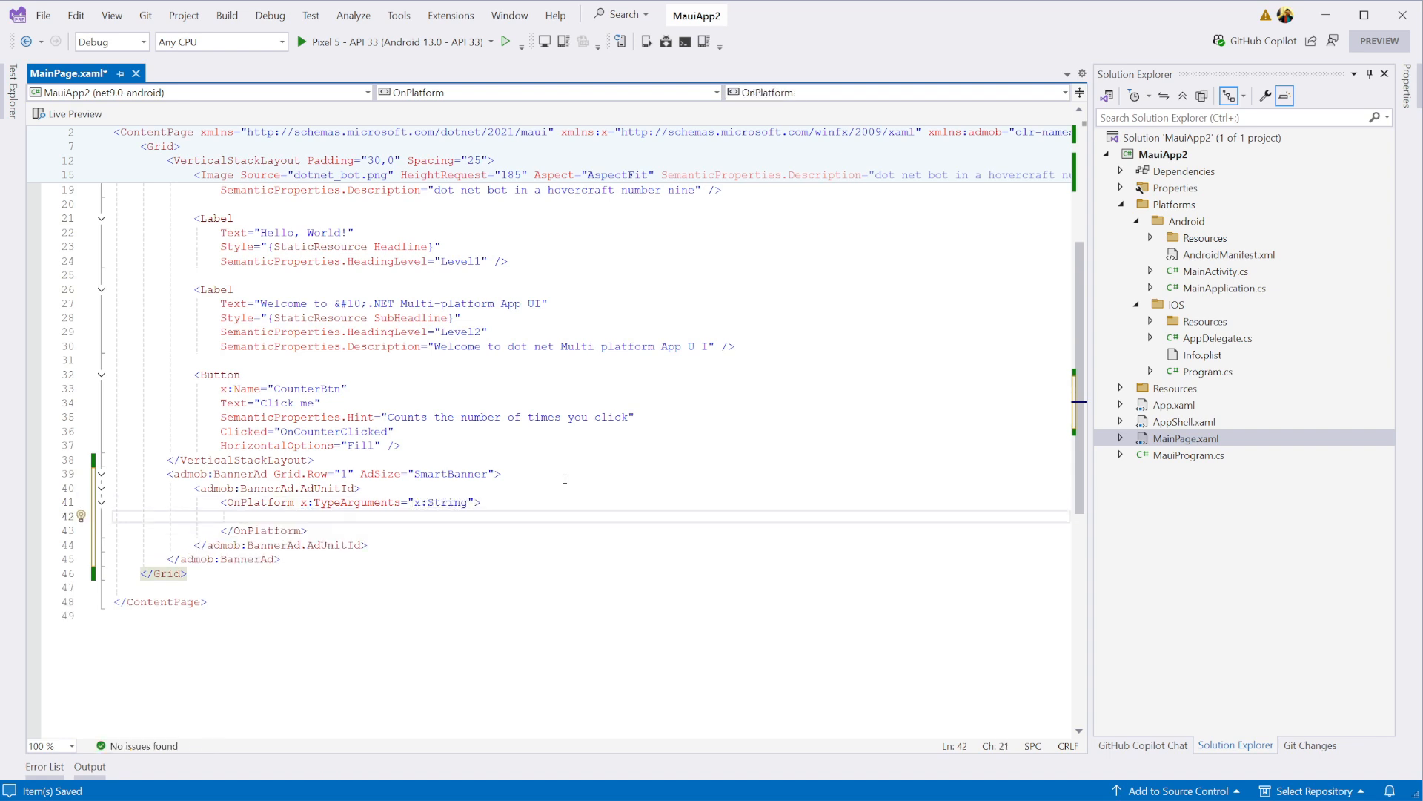
text(<On Platform="iOS" Value="ca-app-pub-3940256099942544/2934735716" />)
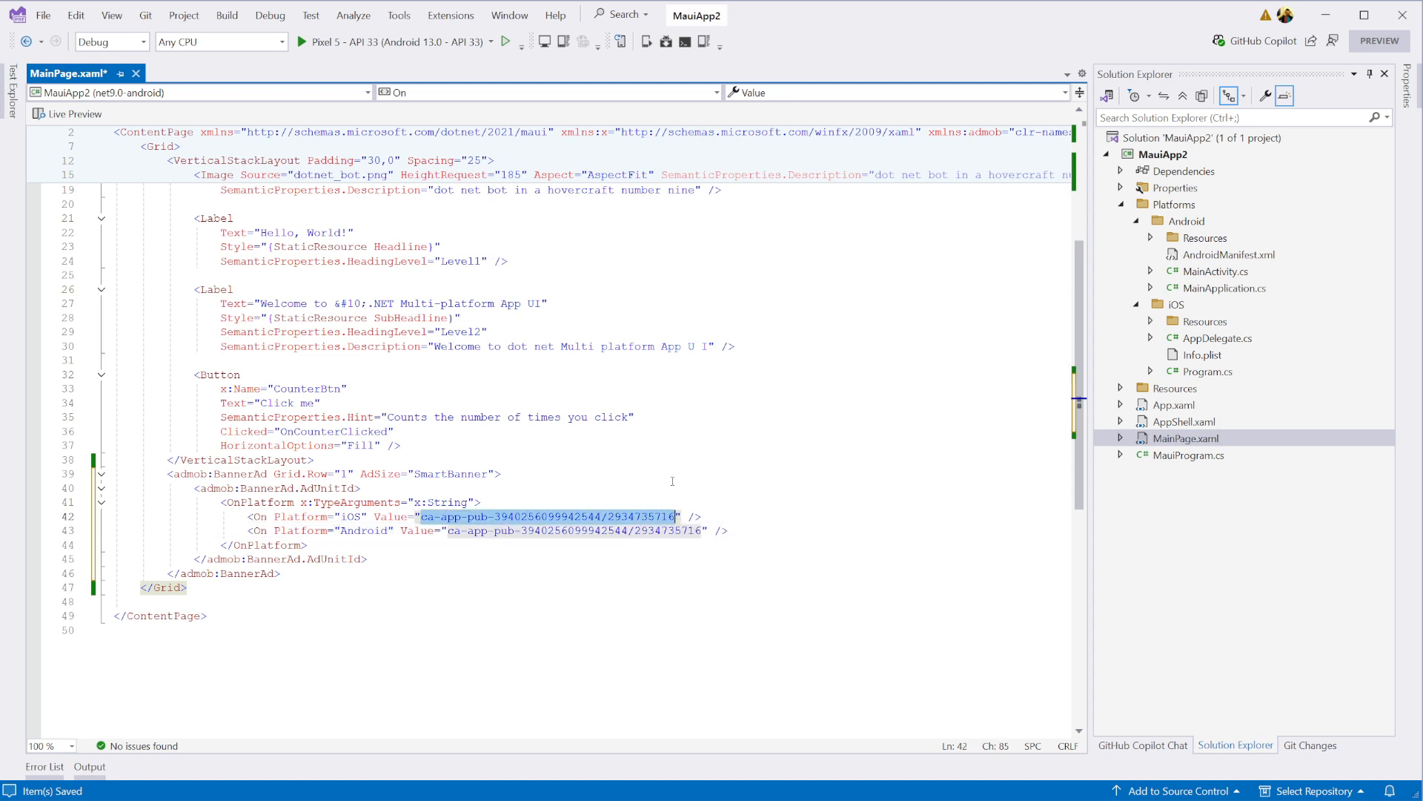
text(ios-ad-unit-id)
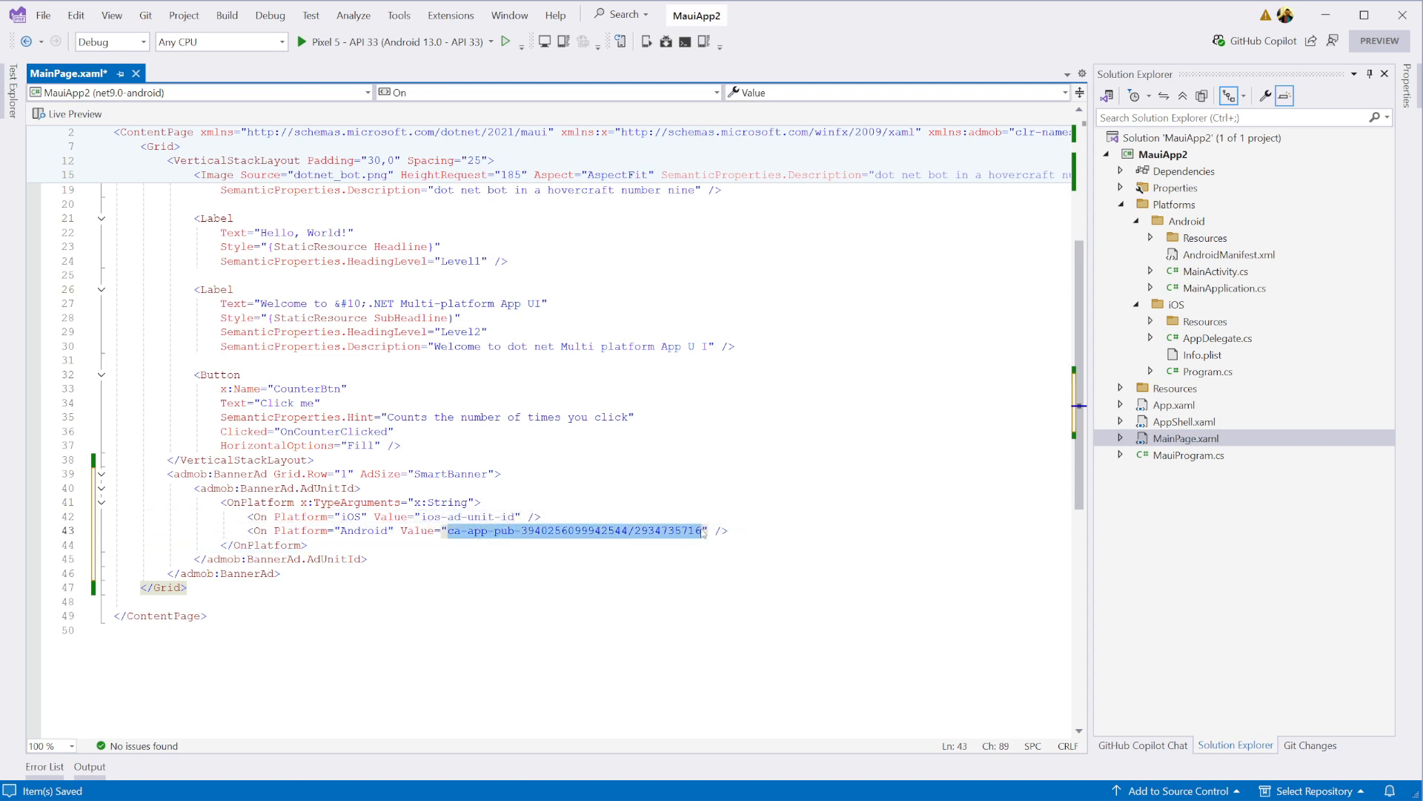
text(android-ad-unit-id)
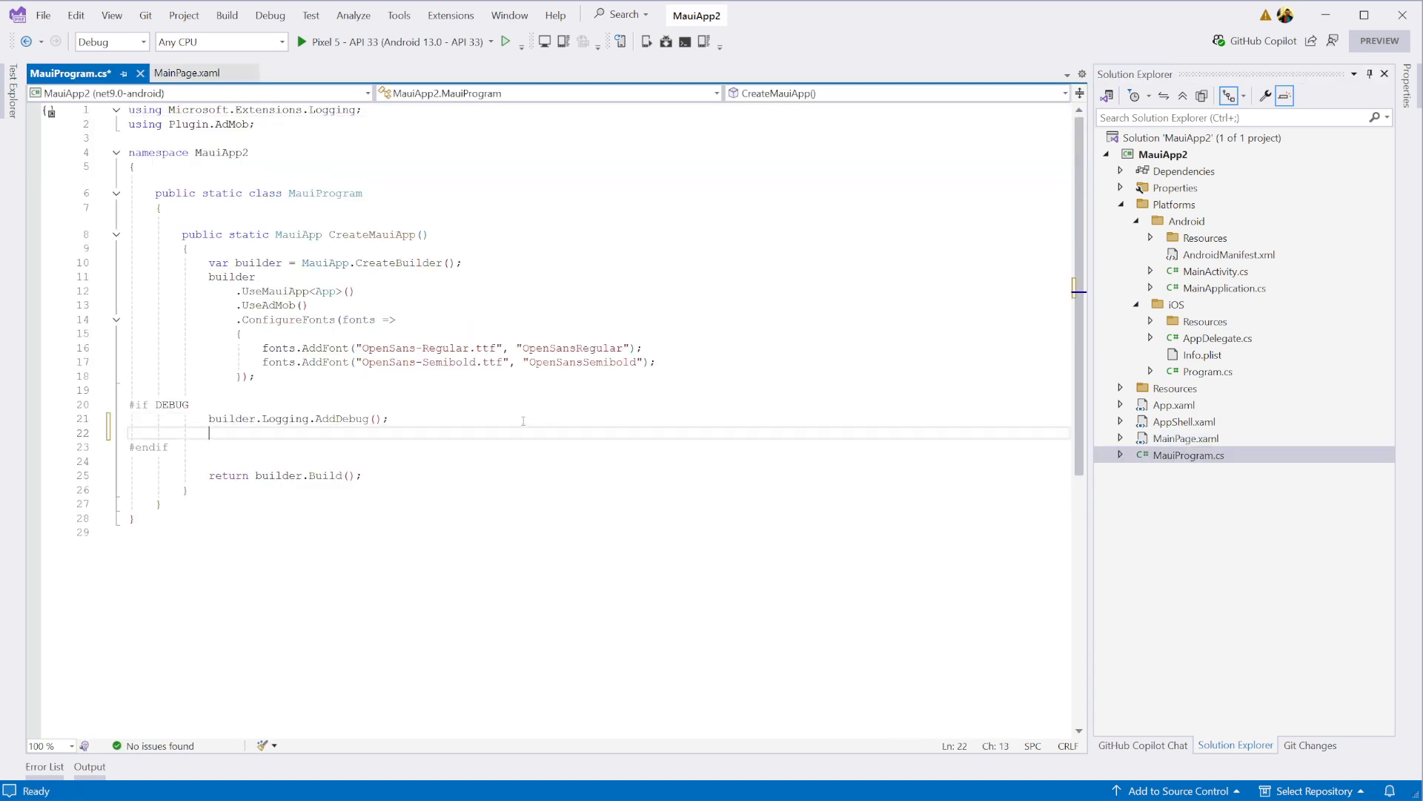
Step: Set AdConfig.UseTestAdUnitIds = true in the DEBUG block of MauiProgram.cs and save
text(AdConfig.)
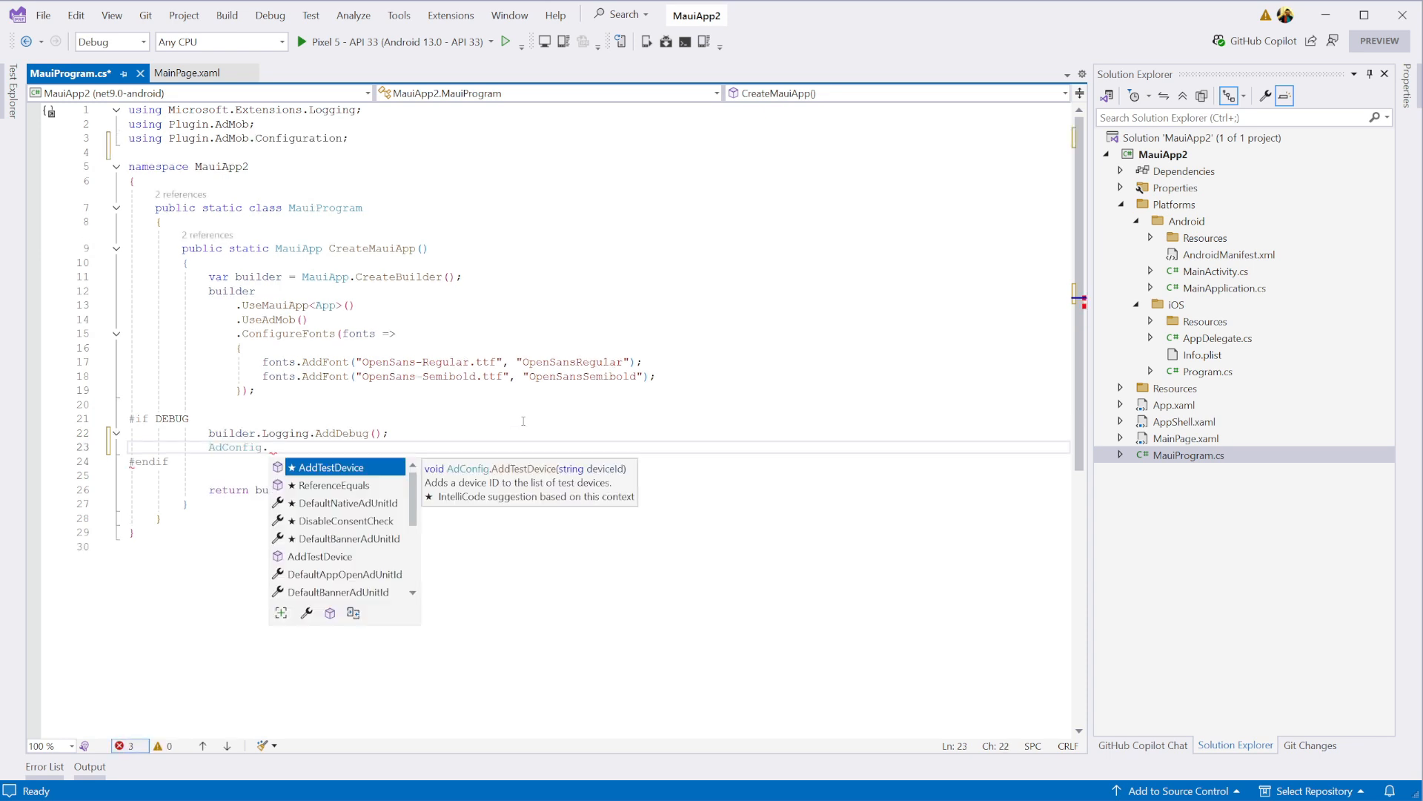
text(UseTestAdUnitIds)
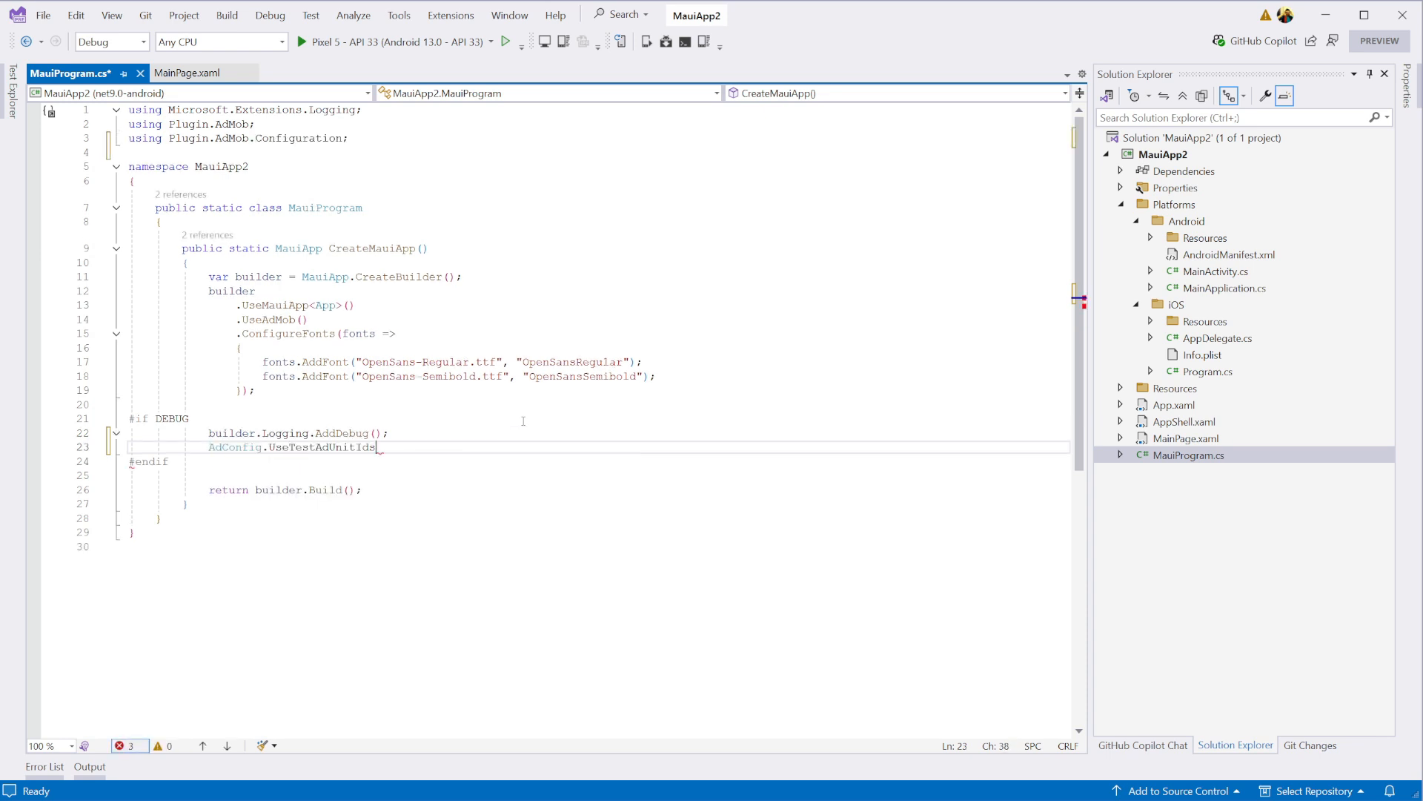
text(= true;)
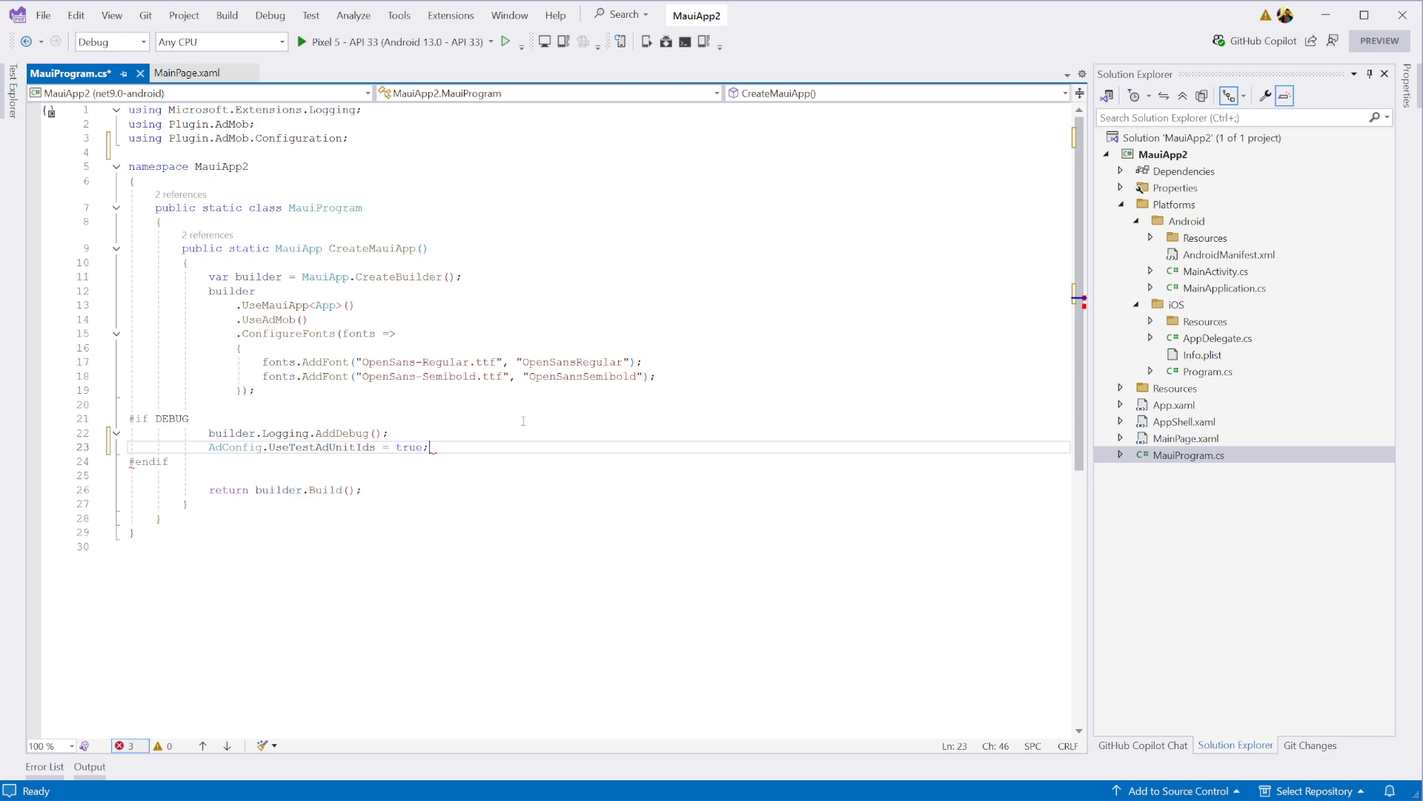
key(ctrl+s)
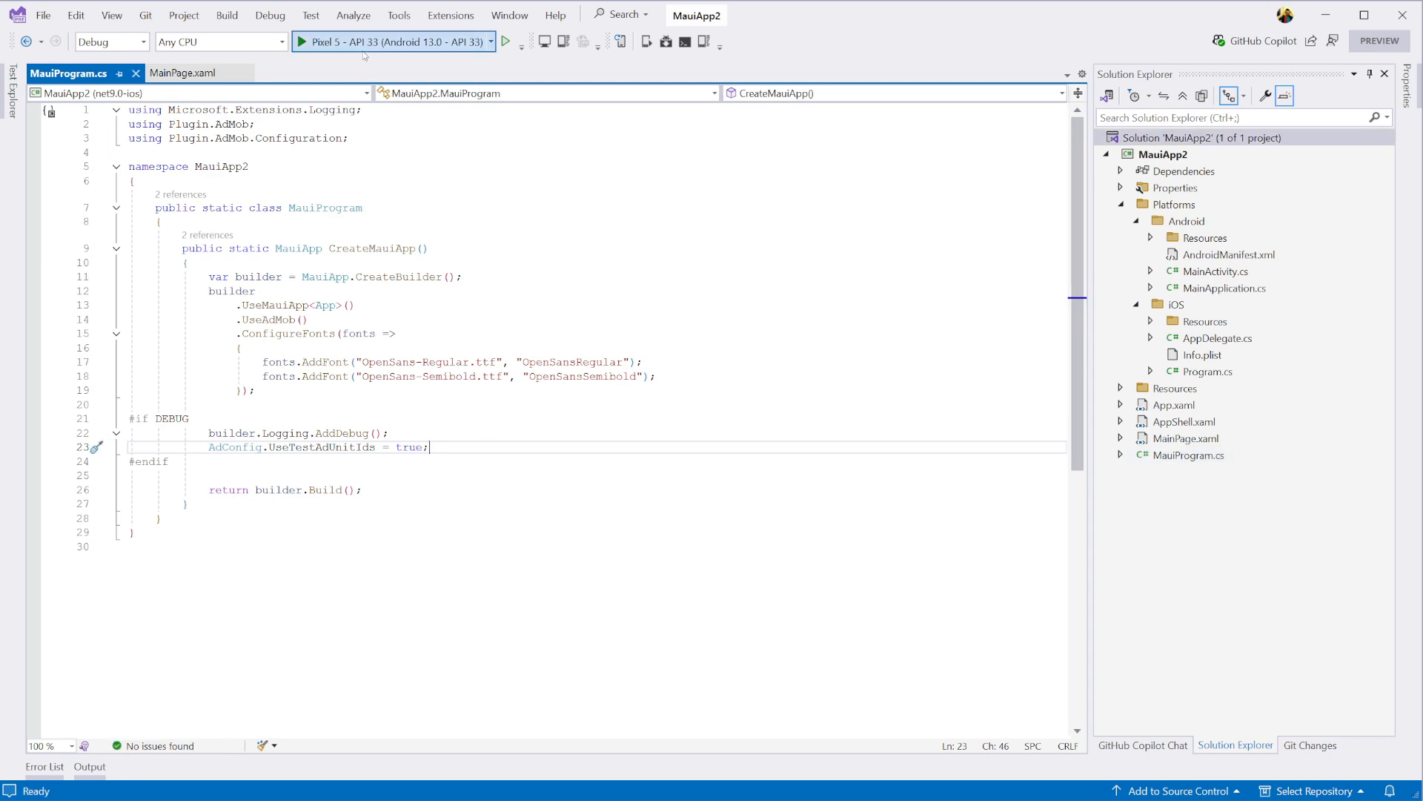
Step: Launch MauiApp2 on the Pixel 5 - API 33 emulator and tap Click me to show the test banner
click(504, 42)
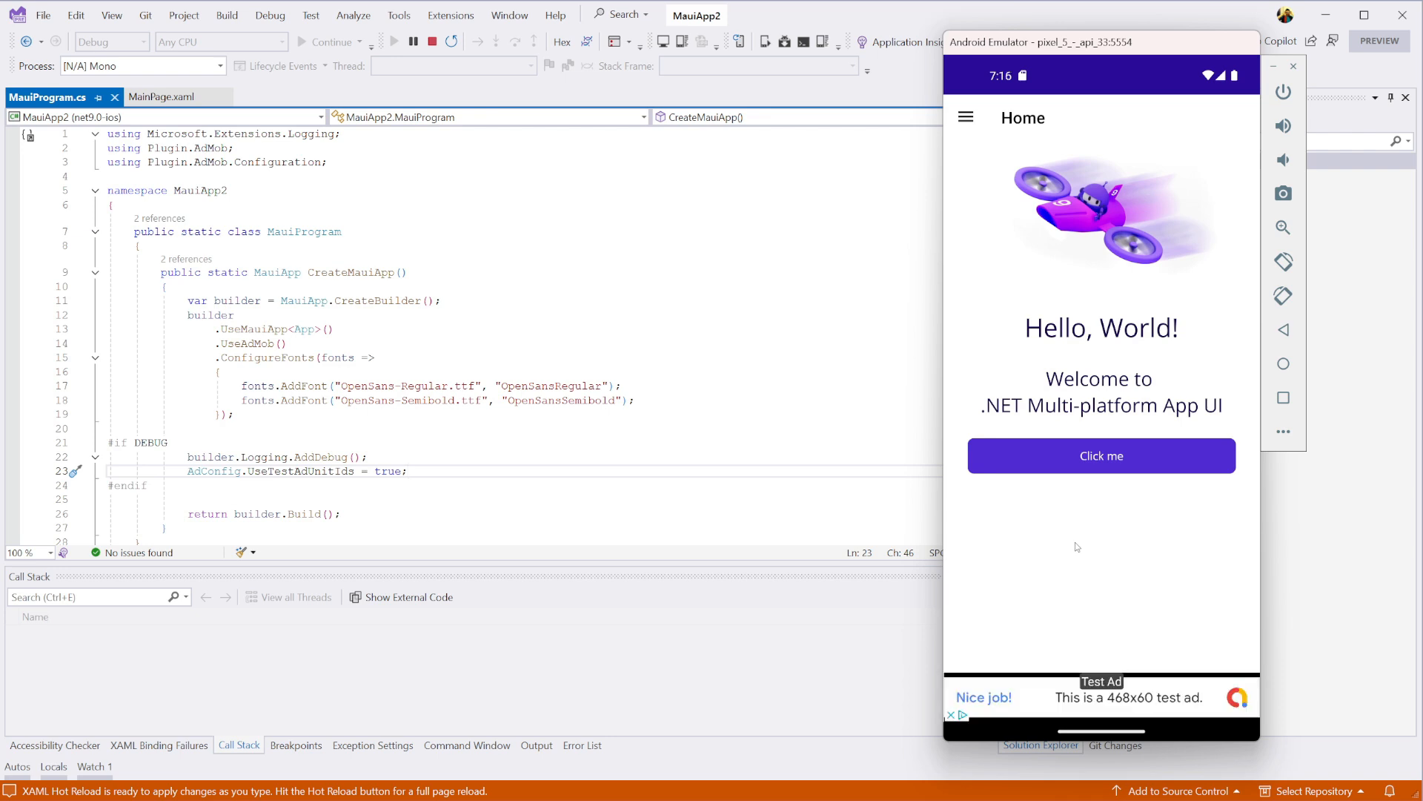
mouse_move(1177, 697)
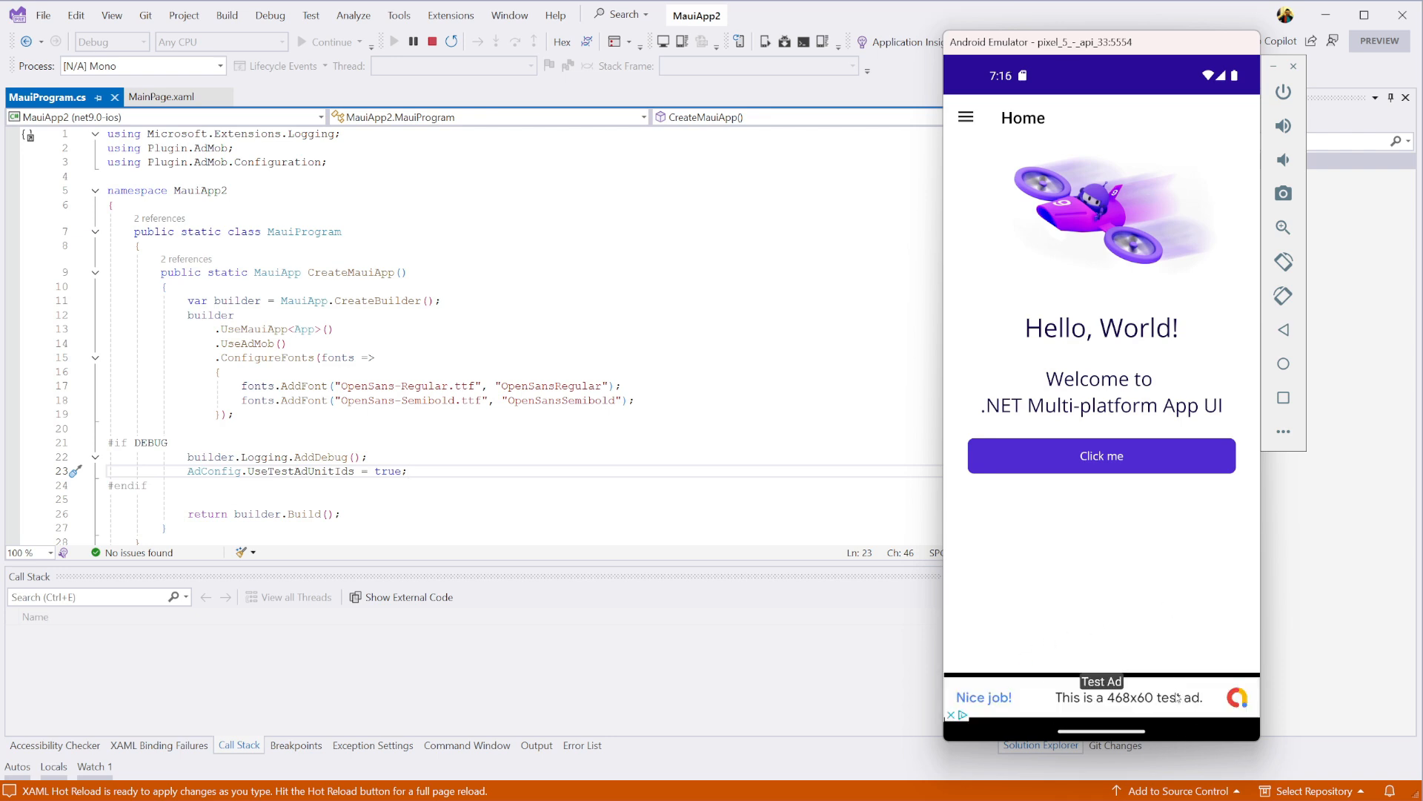
click(1101, 454)
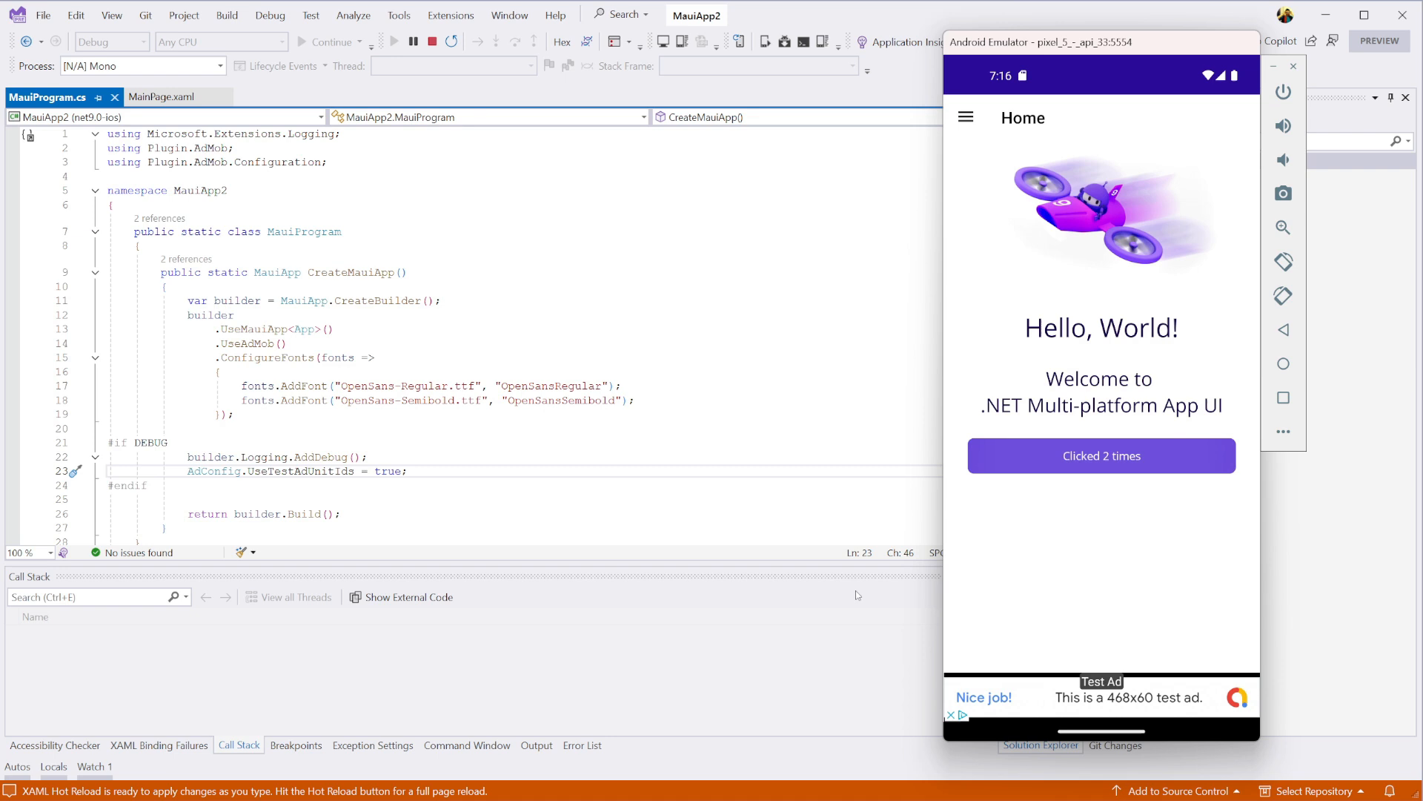